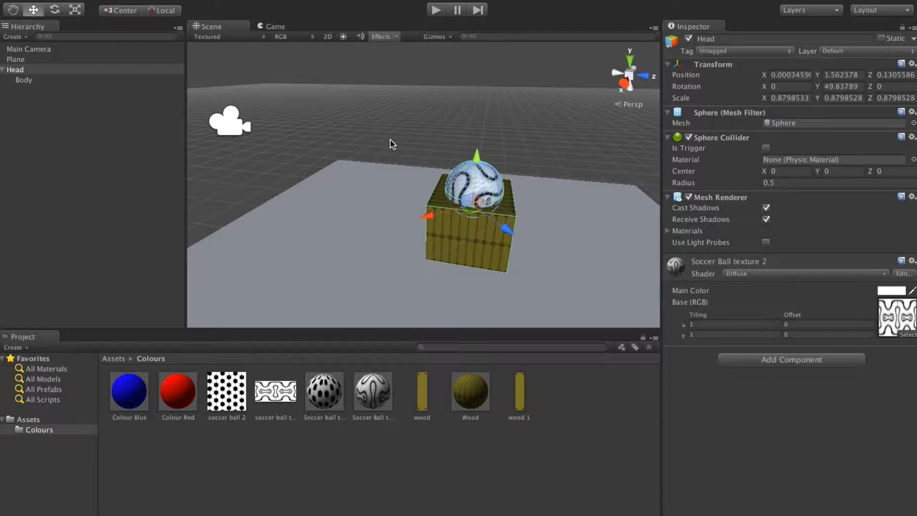
mouse_move(476, 210)
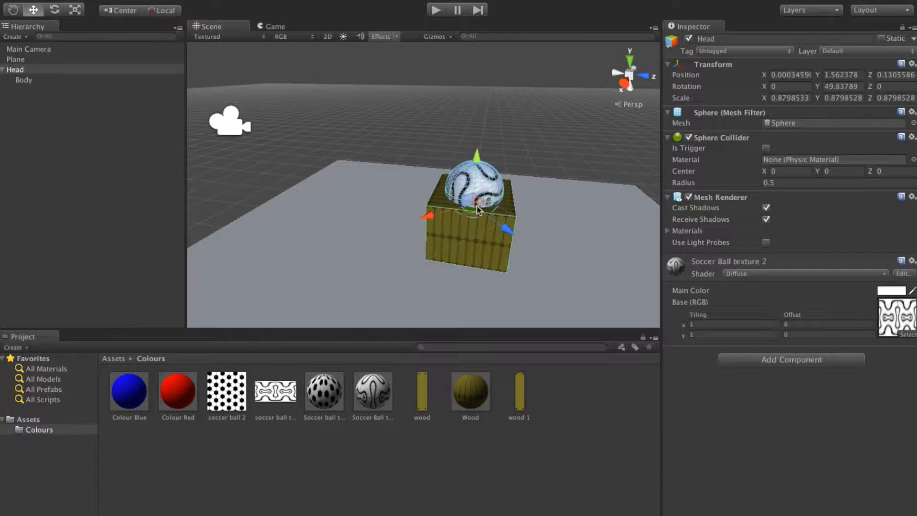
mouse_move(450, 123)
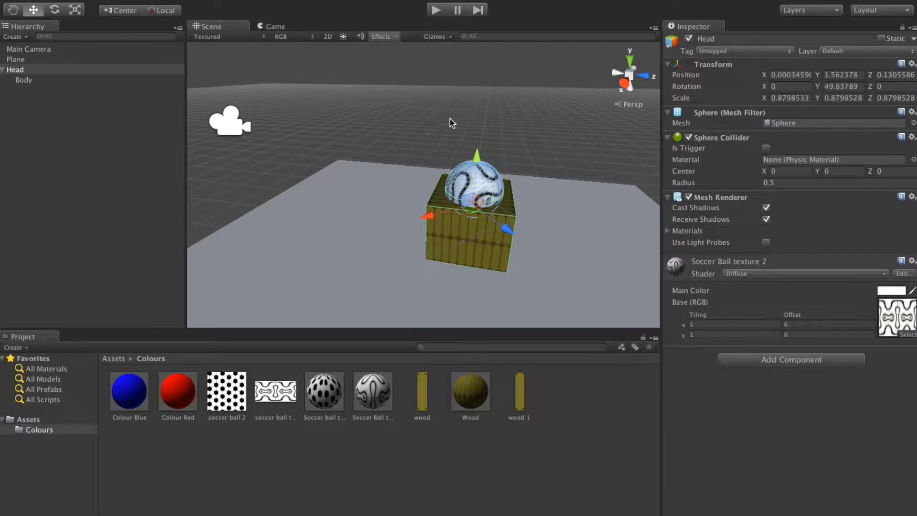
mouse_move(37, 64)
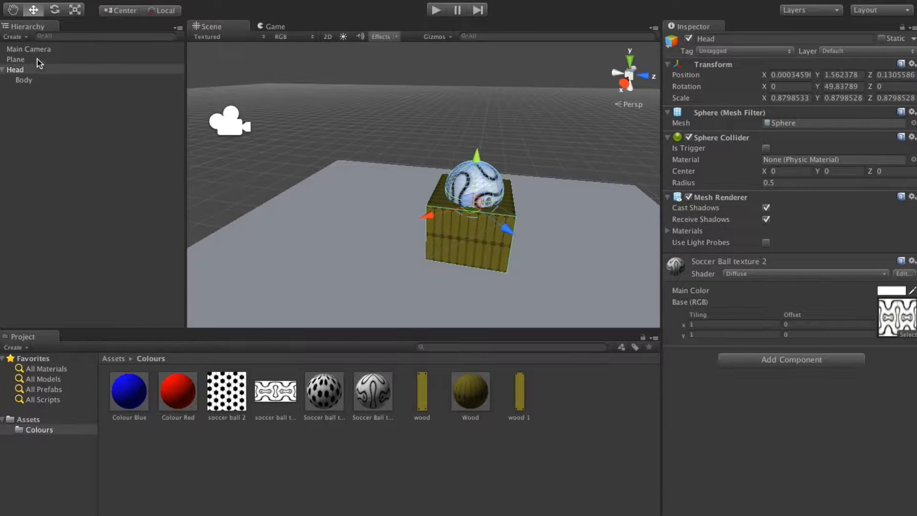
mouse_move(45, 69)
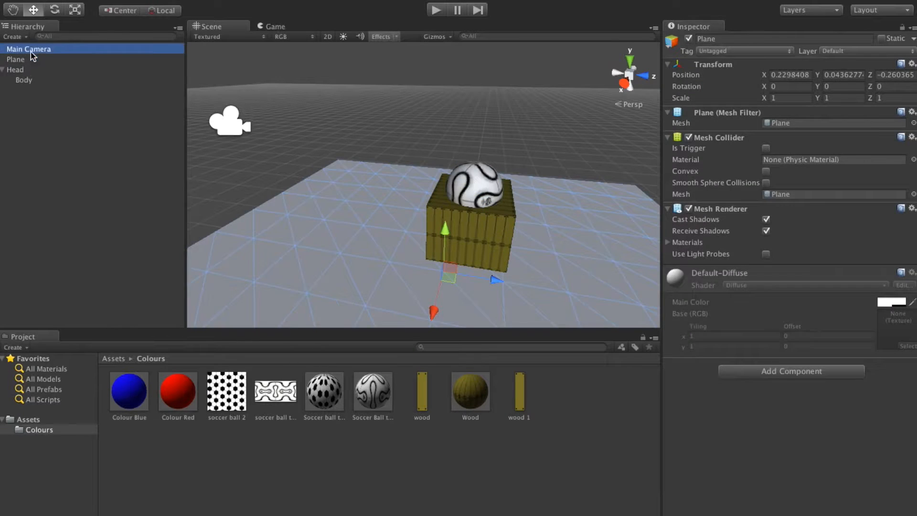
Delete the Head object (and its Body child) from the Hierarchy
click(16, 69)
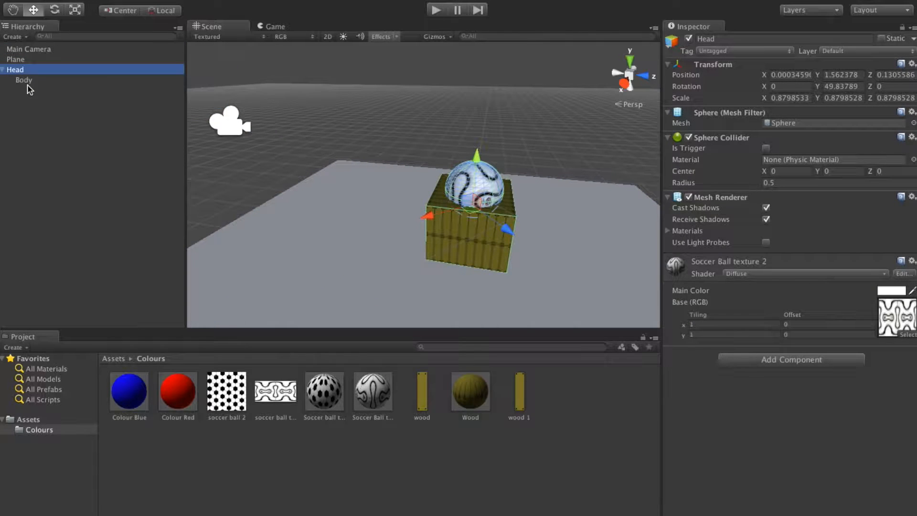
right_click(15, 70)
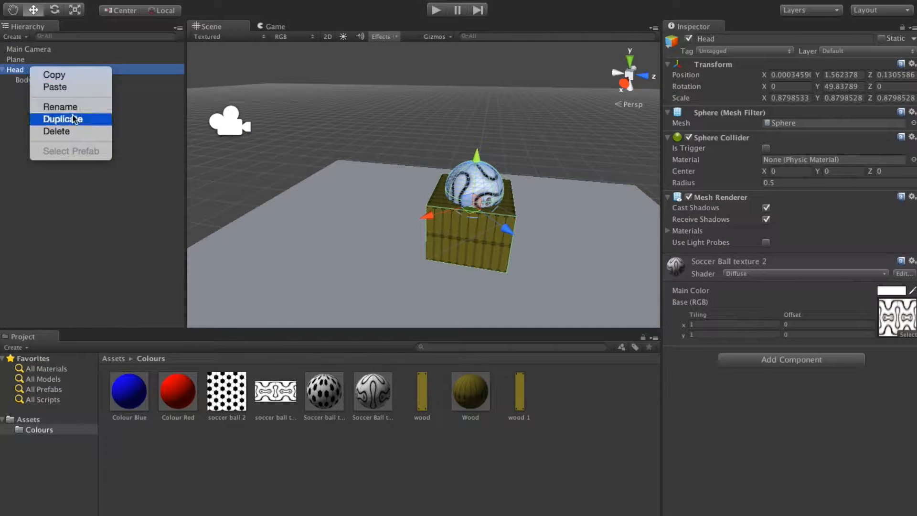
click(56, 130)
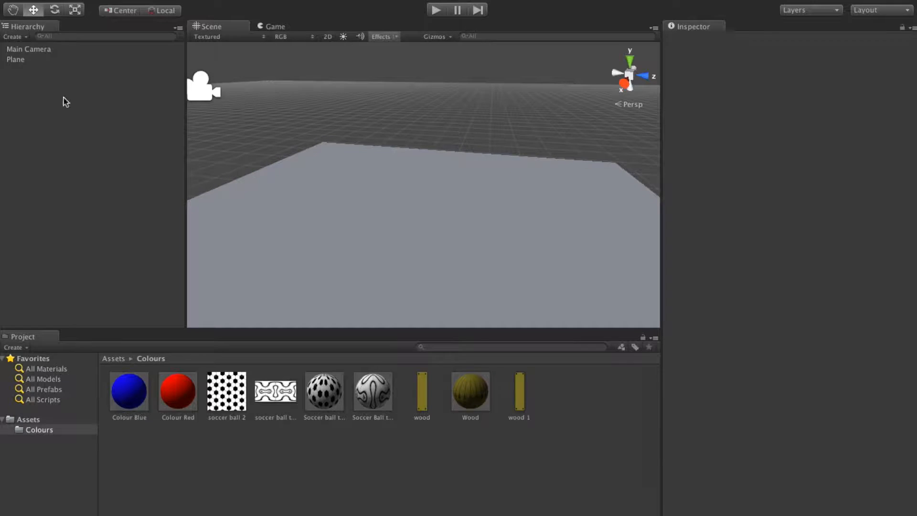
Create a Sphere at position 0,0,0 and widen it on X and Z into a dome
click(14, 36)
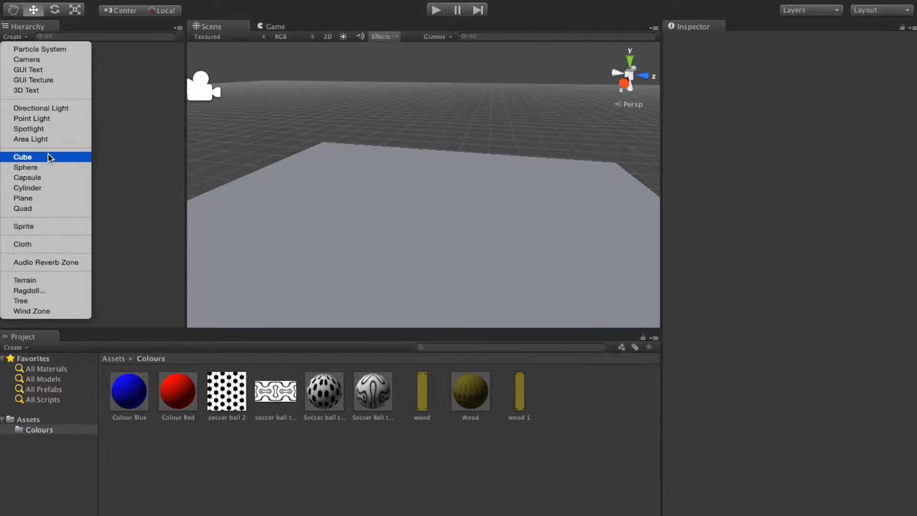
mouse_move(25, 168)
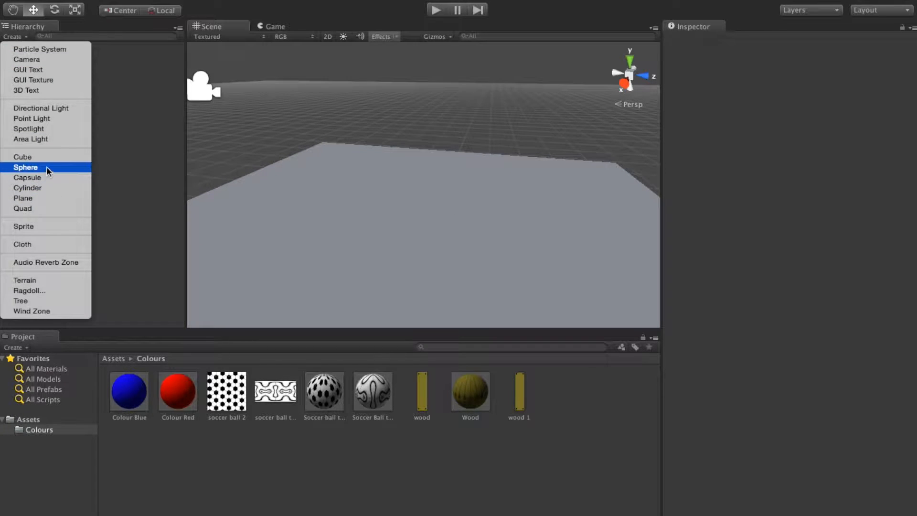
click(26, 168)
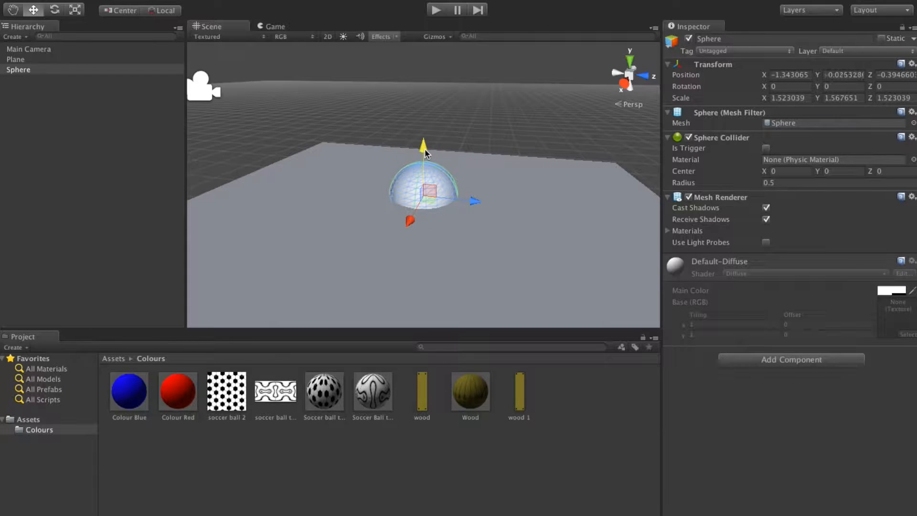
mouse_move(759, 94)
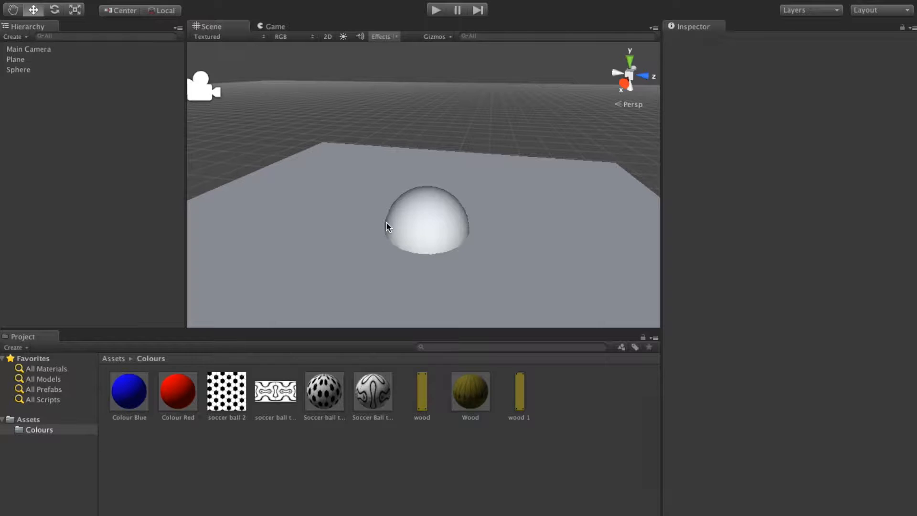
mouse_move(449, 232)
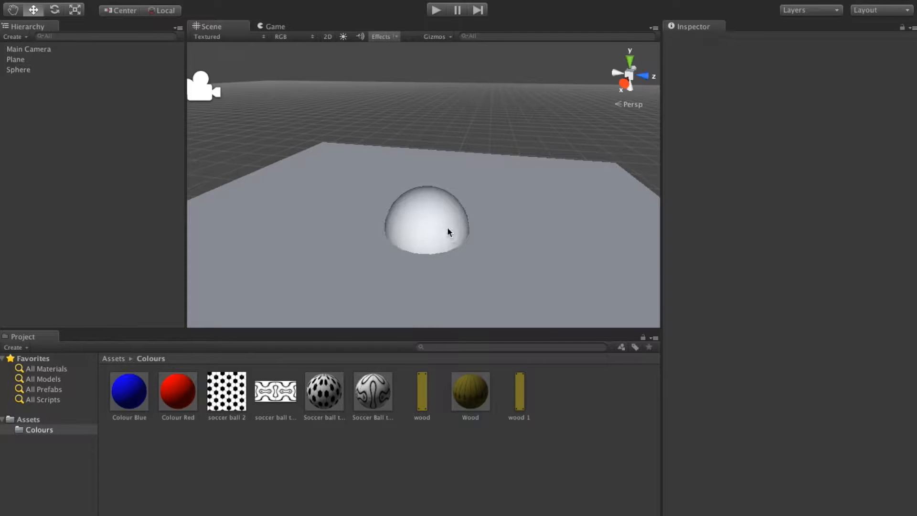
click(427, 220)
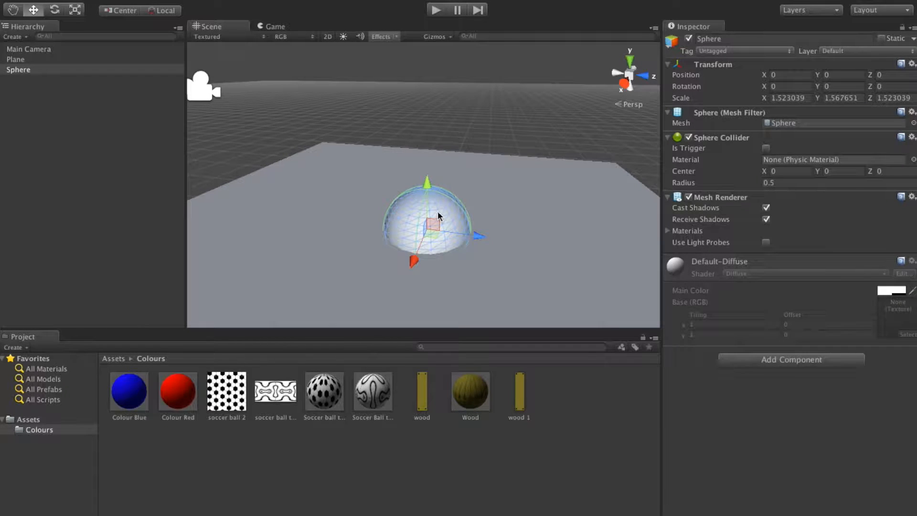
mouse_move(424, 221)
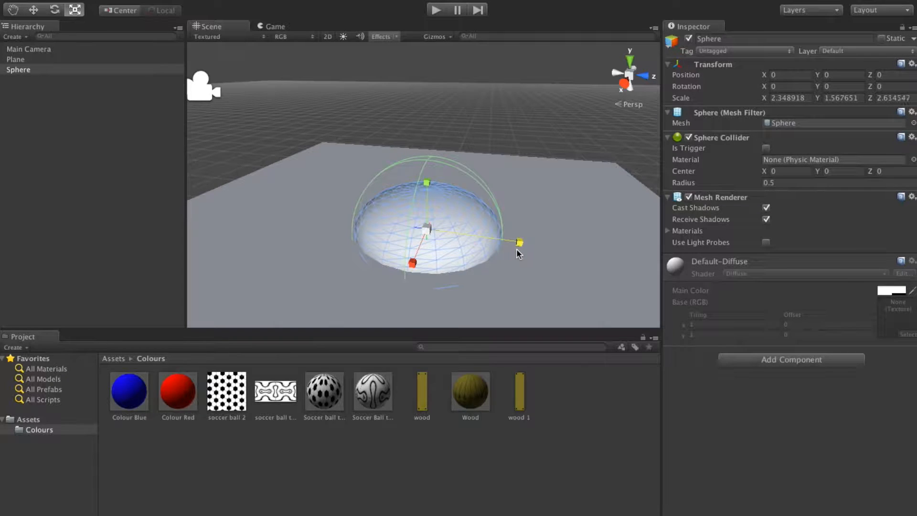
click(132, 154)
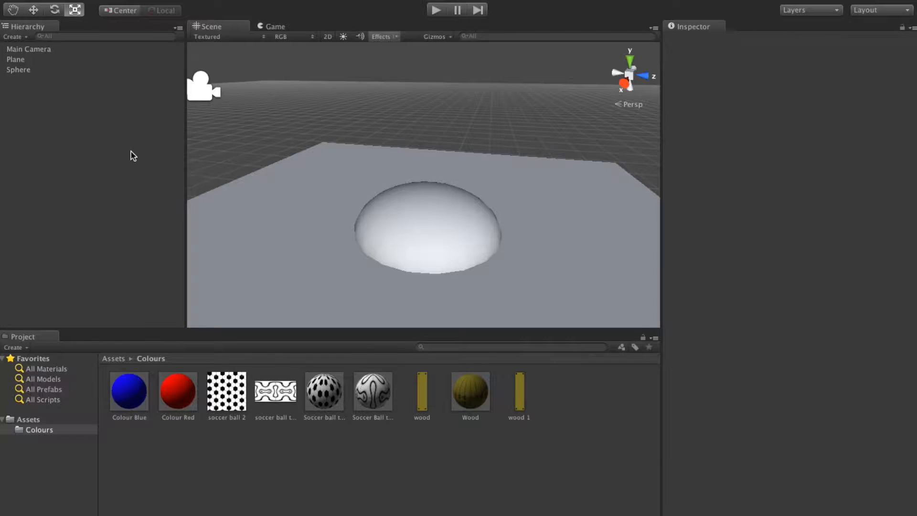
mouse_move(356, 468)
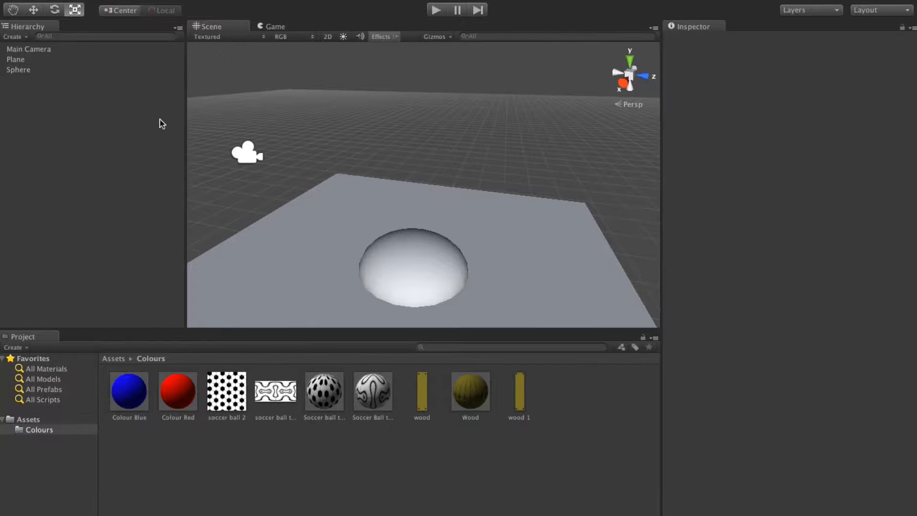
mouse_move(16, 42)
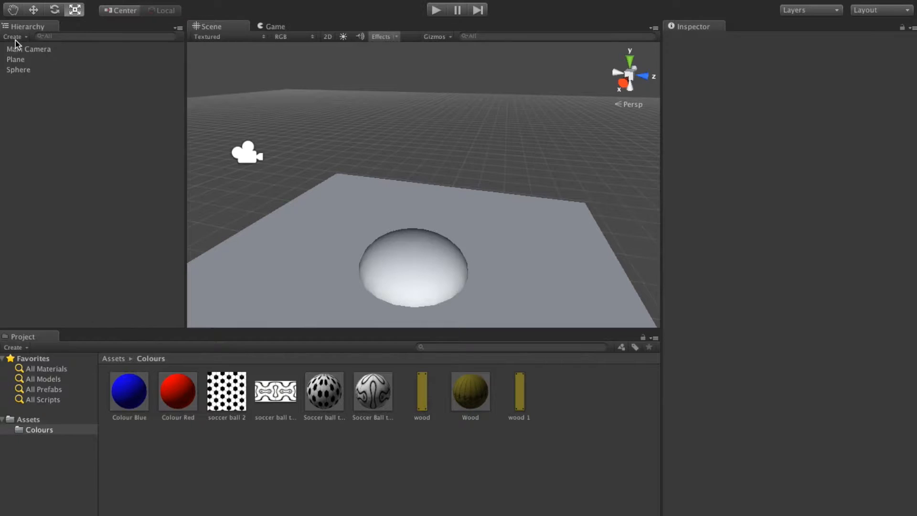
Create a Cylinder and raise it on Y so it stands above the dome
click(12, 36)
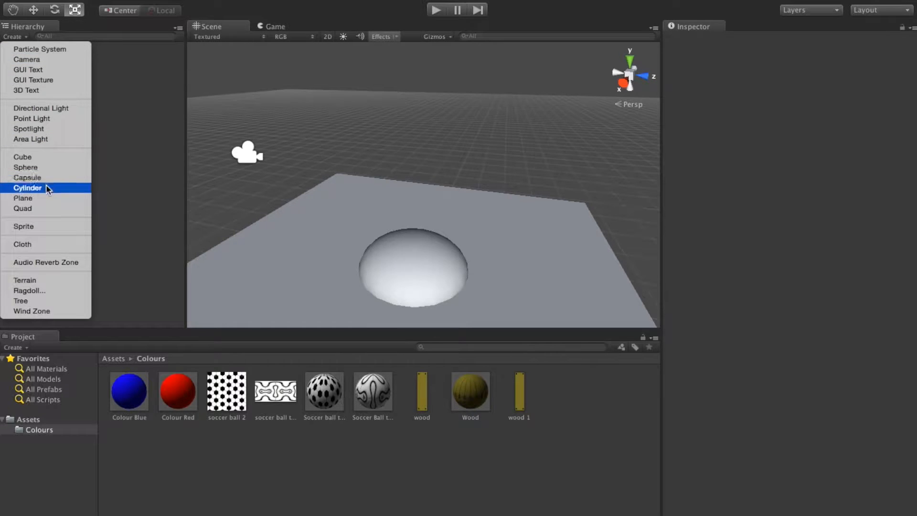
click(28, 188)
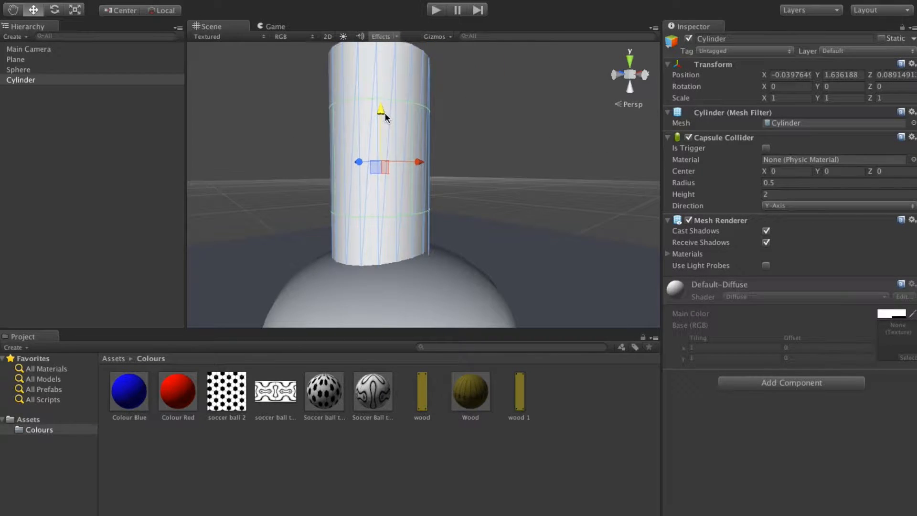
drag(381, 110, 381, 105)
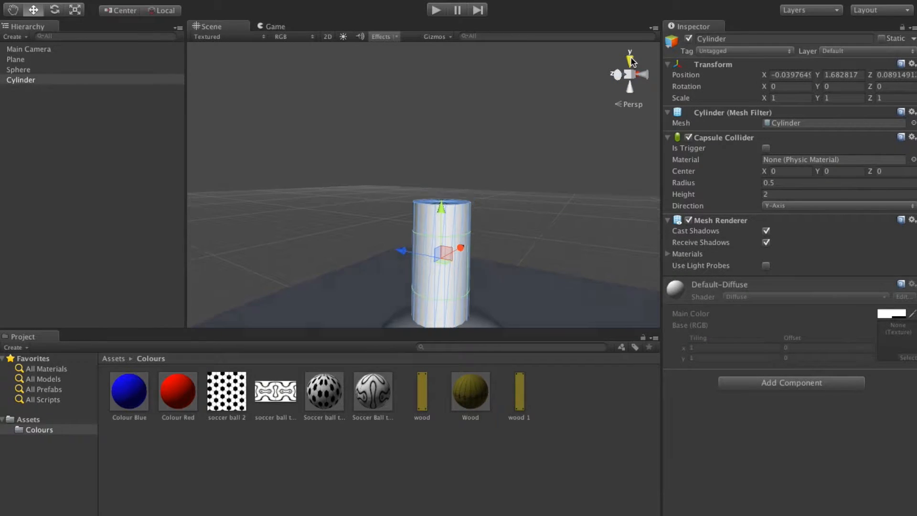
From Top view, zero the cylinder's Position X and Z to centre it on the dome
click(629, 52)
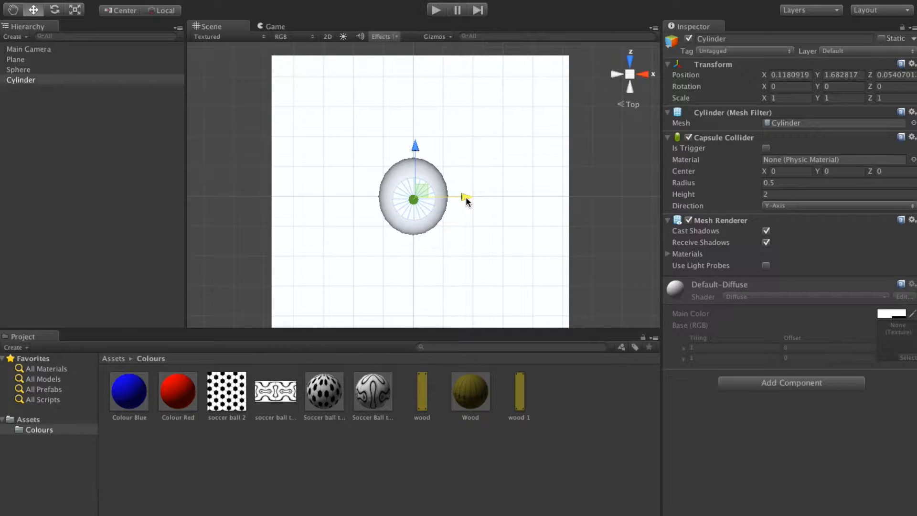
mouse_move(408, 202)
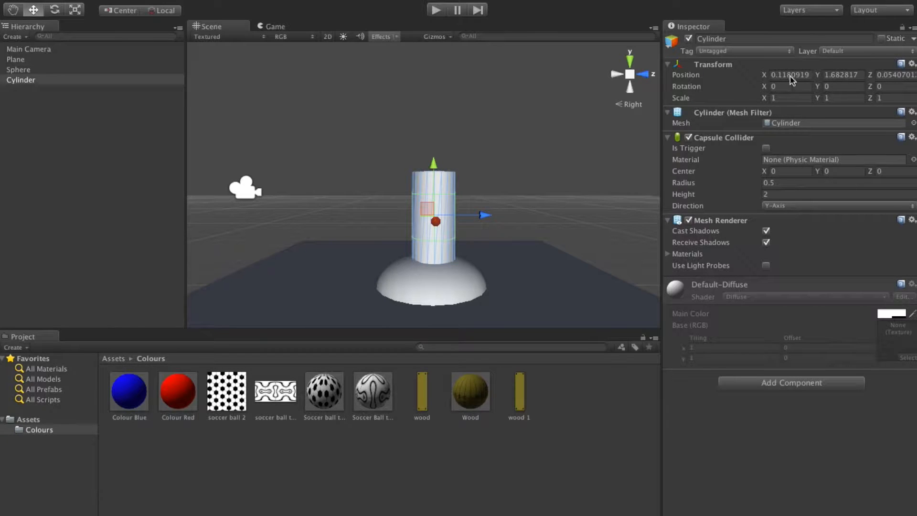
double_click(788, 74)
text(0)
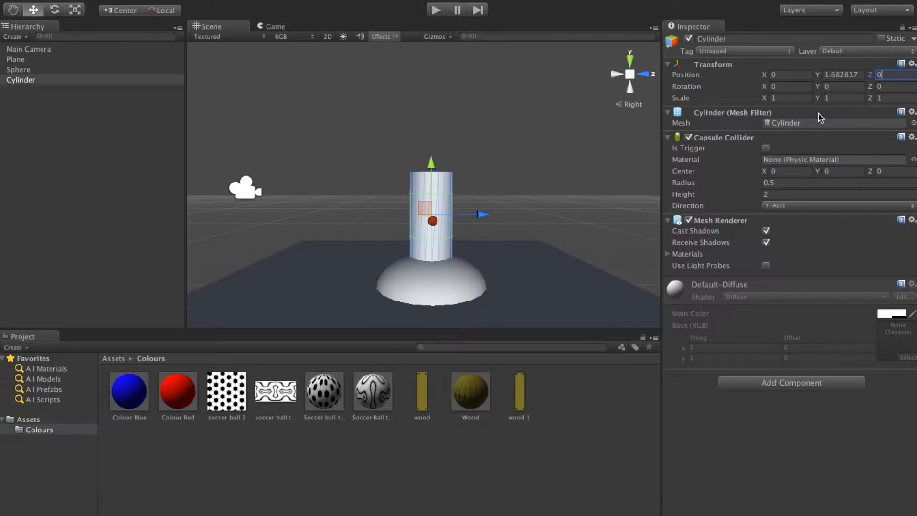
mouse_move(434, 170)
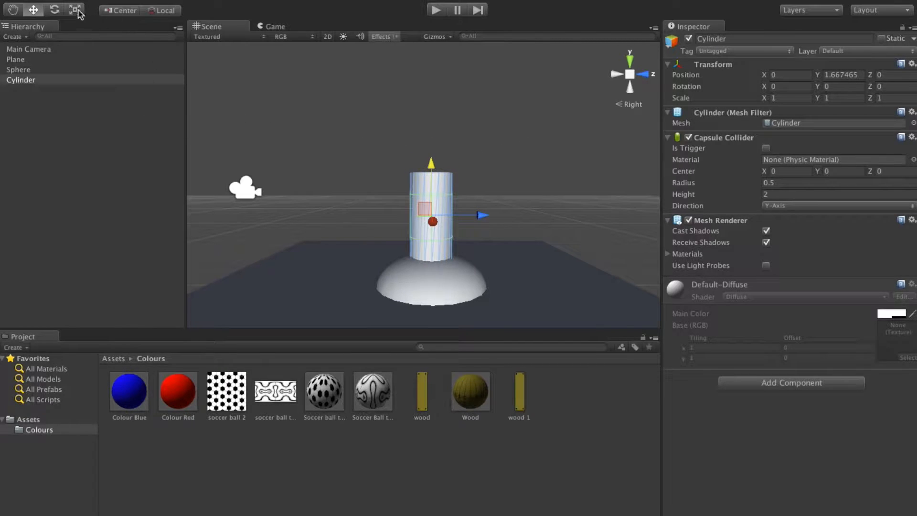
click(75, 10)
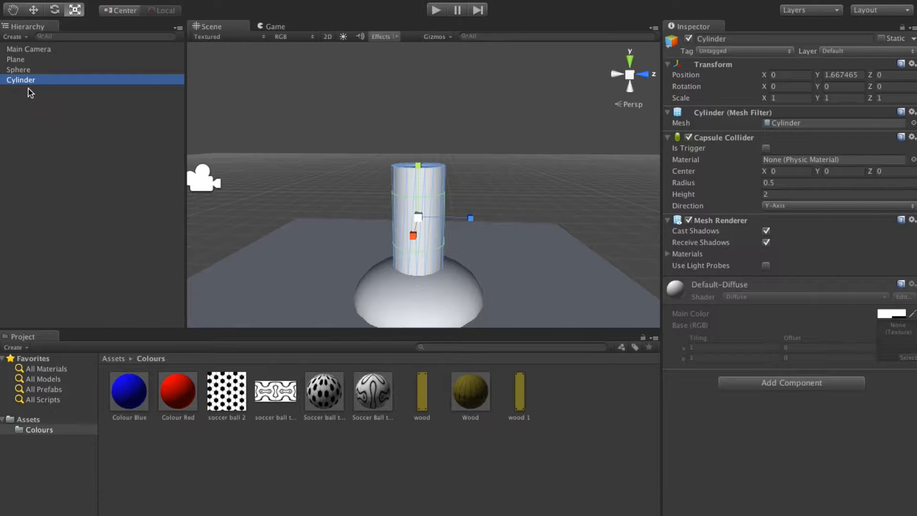
Duplicate the cylinder and scale the copy thinner on X and Z as an upper section
right_click(21, 80)
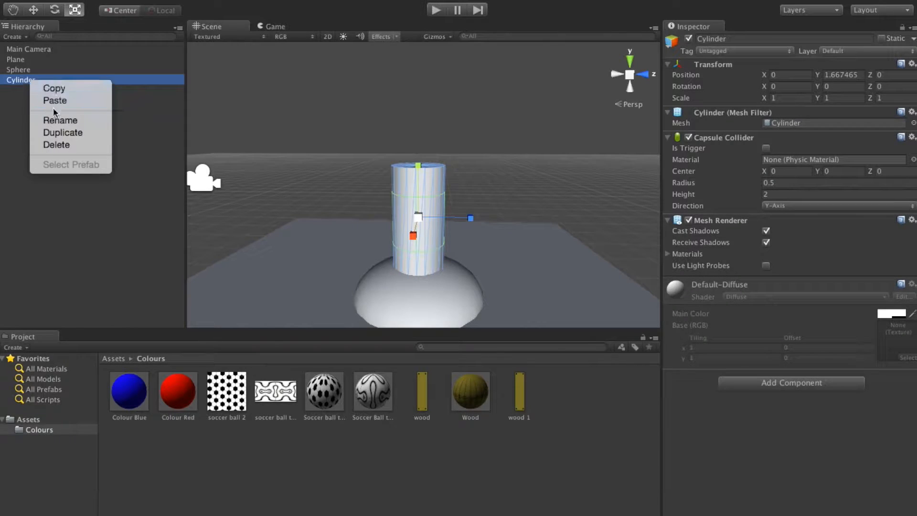
click(63, 132)
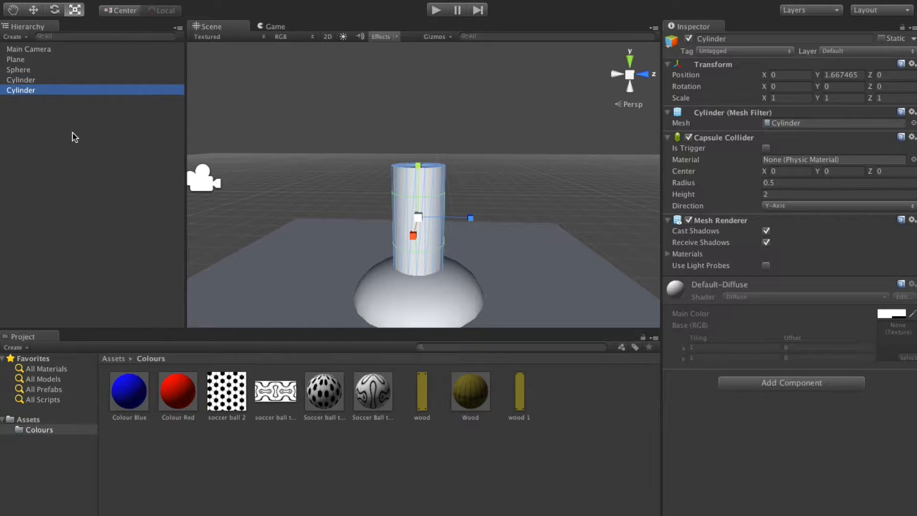
mouse_move(384, 179)
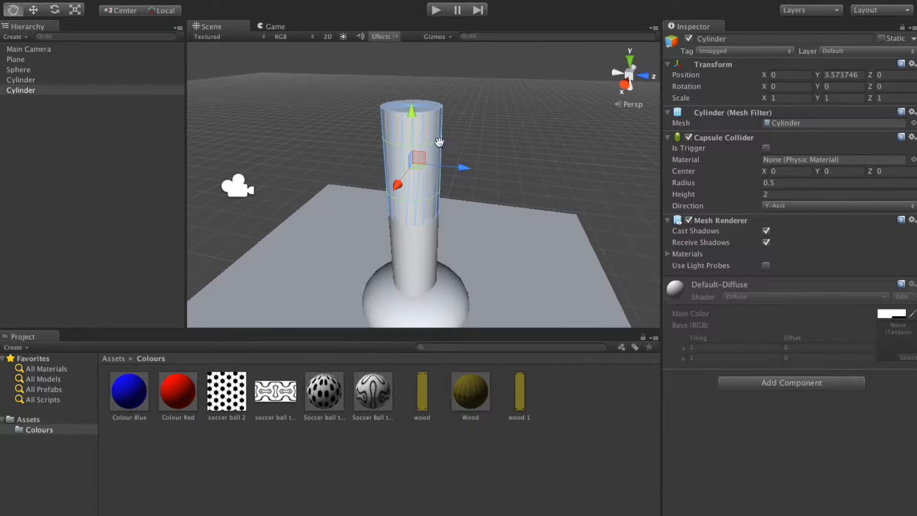
click(75, 10)
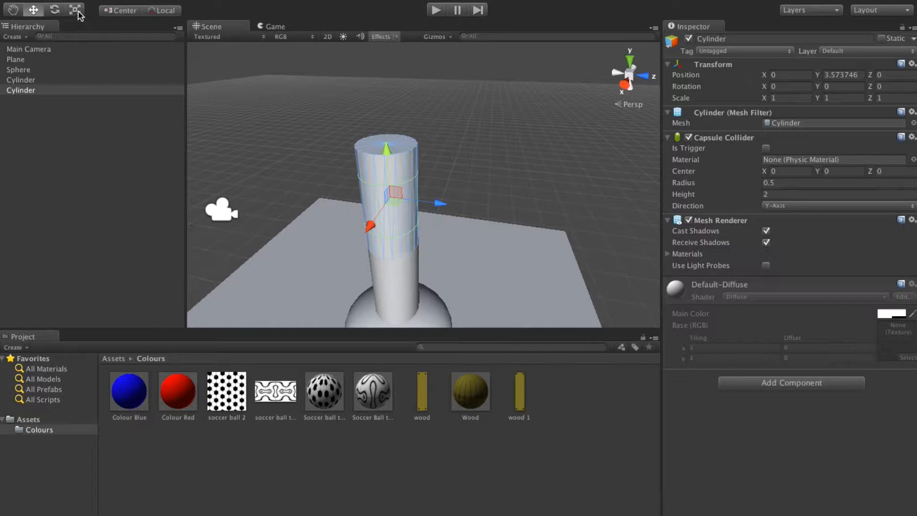
click(53, 9)
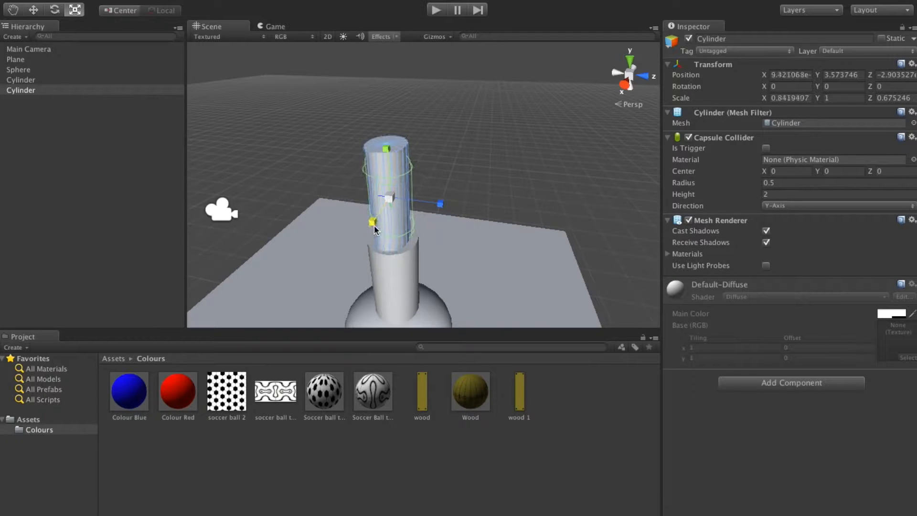
drag(371, 222, 392, 195)
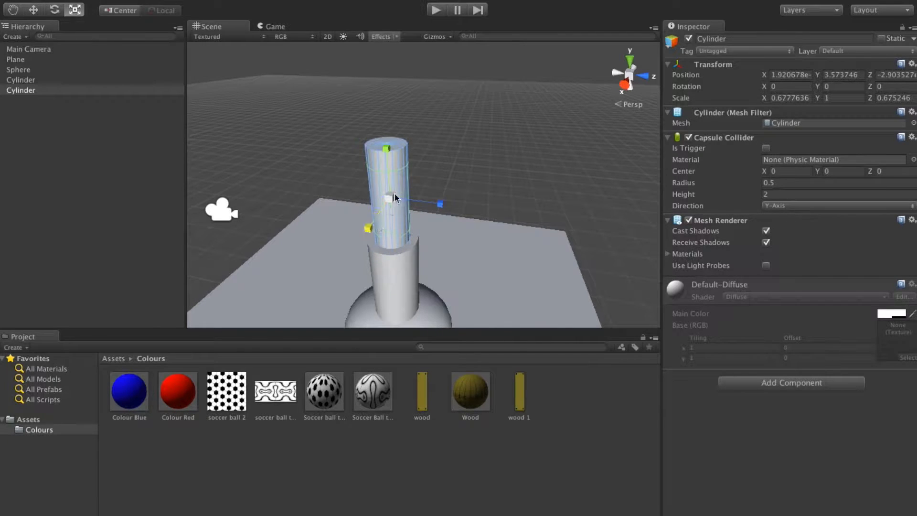
mouse_move(433, 165)
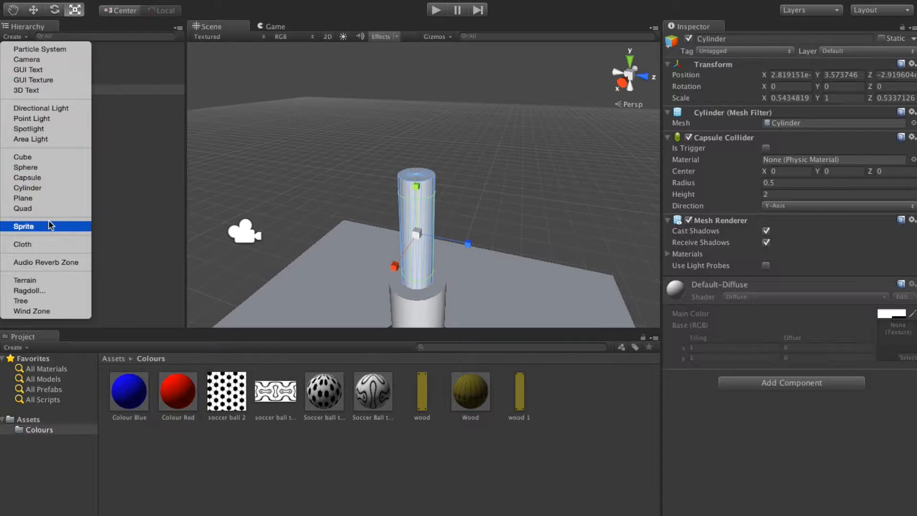
mouse_move(48, 157)
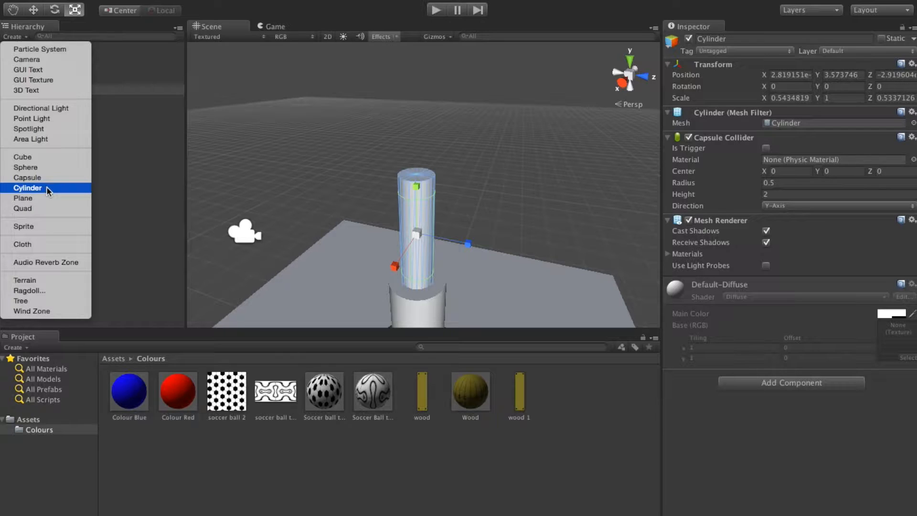
Create a Cylinder, flatten it into a wide disc on the column with Position X and Z at 0
click(28, 188)
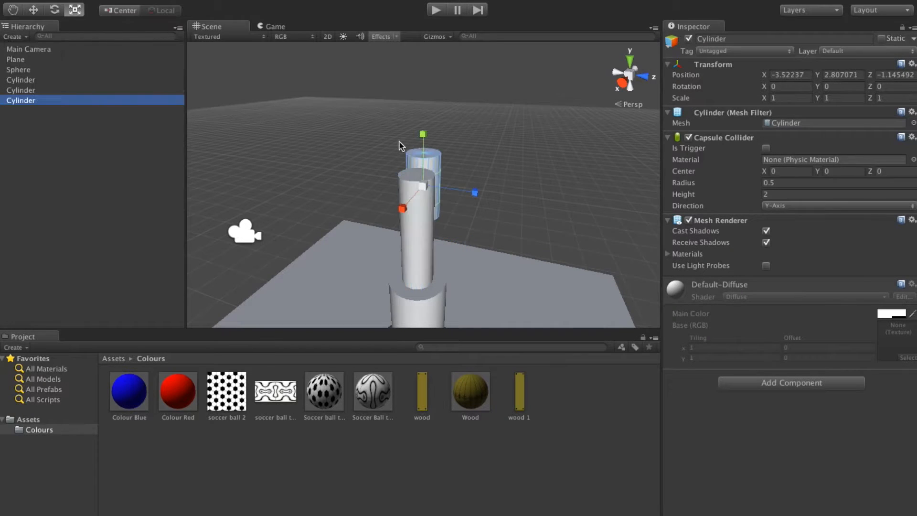
mouse_move(424, 137)
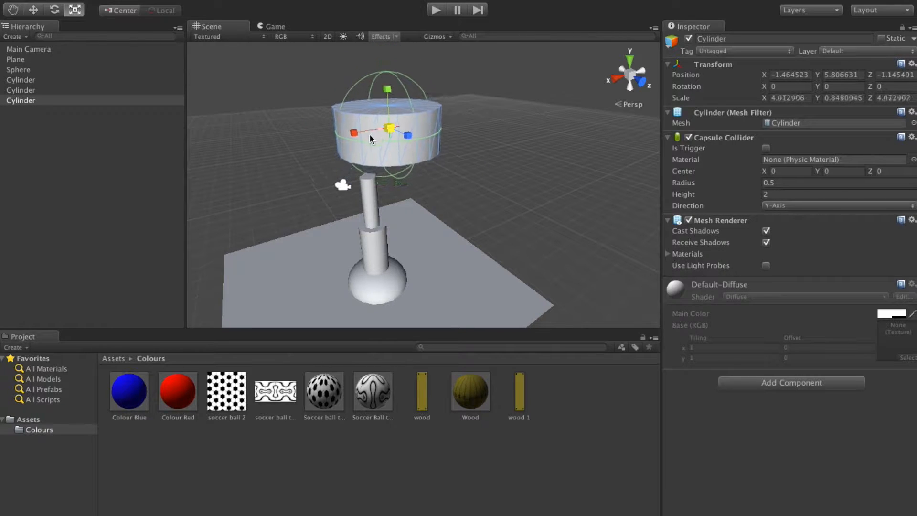
click(34, 10)
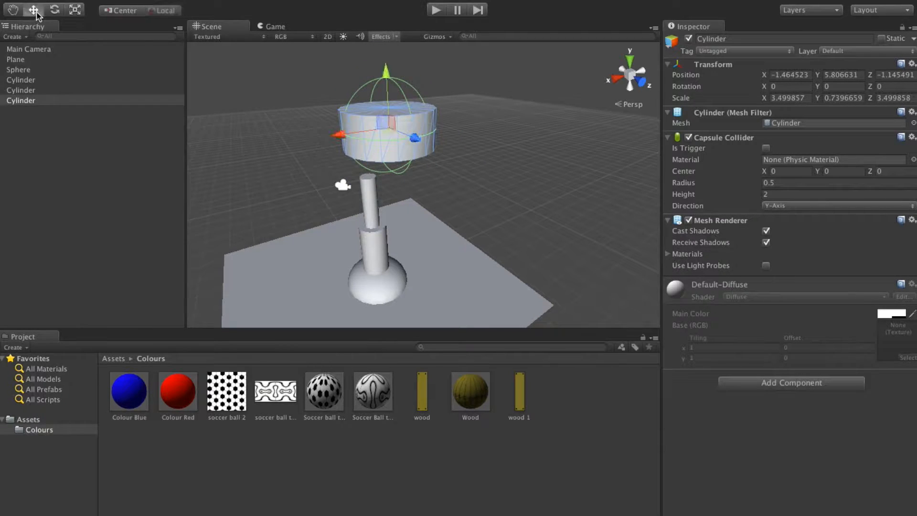
drag(336, 122, 304, 139)
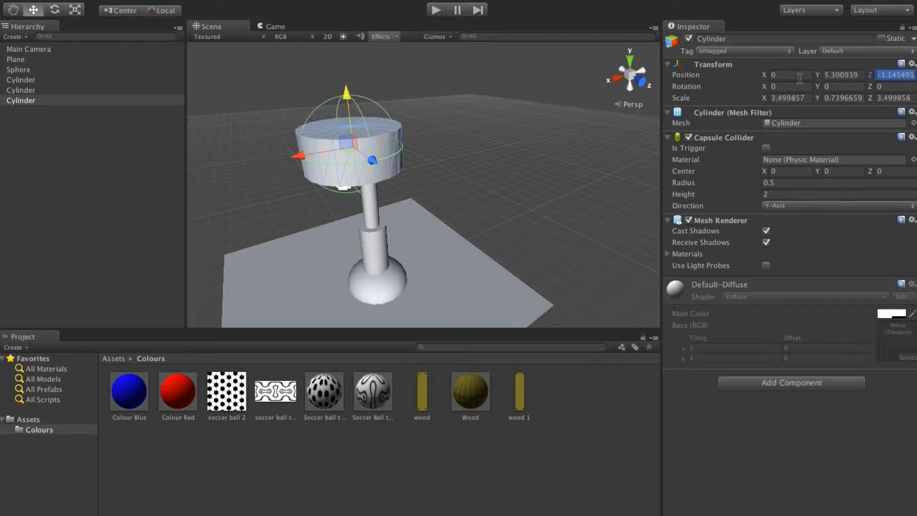
text(0)
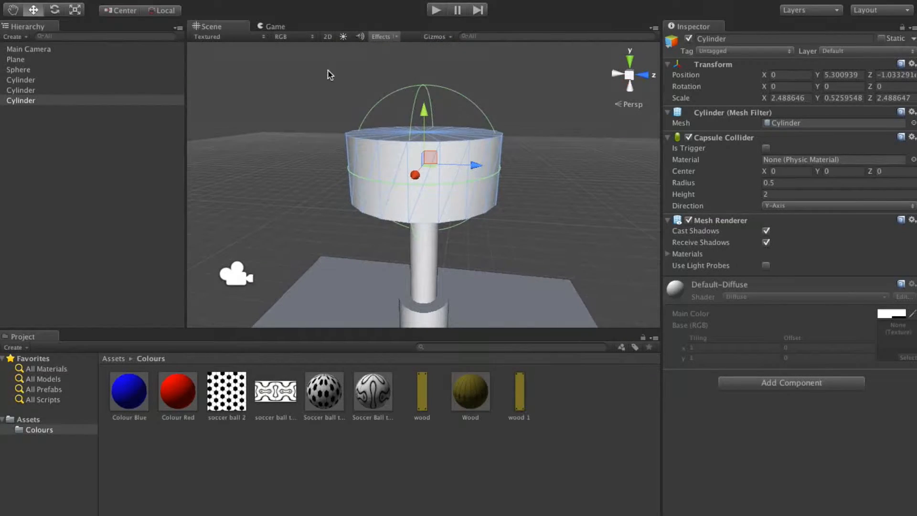
Create a Sphere at X/Z 0, squash it and move it onto the disc as a dome
click(14, 36)
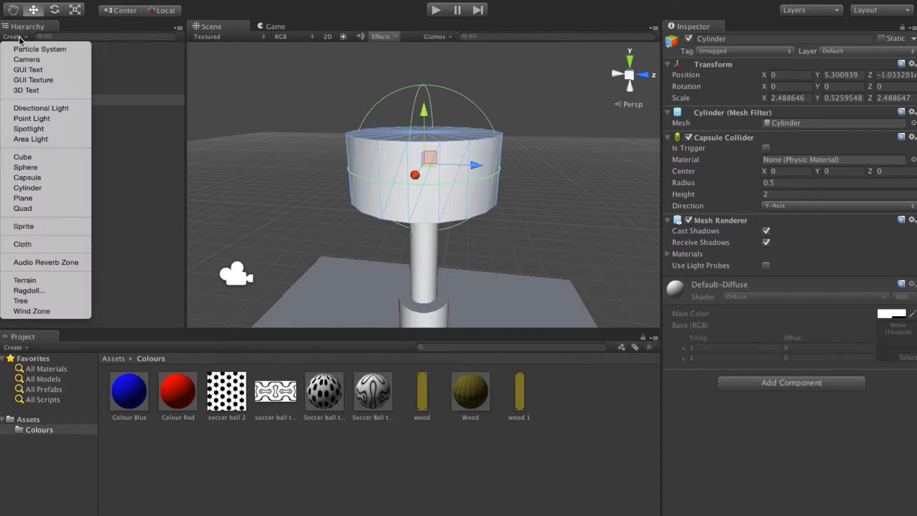
mouse_move(26, 167)
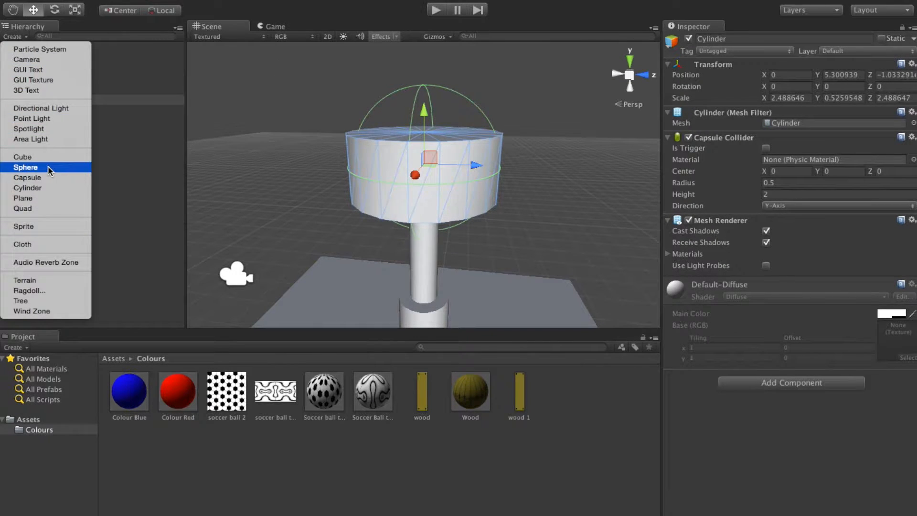
click(26, 167)
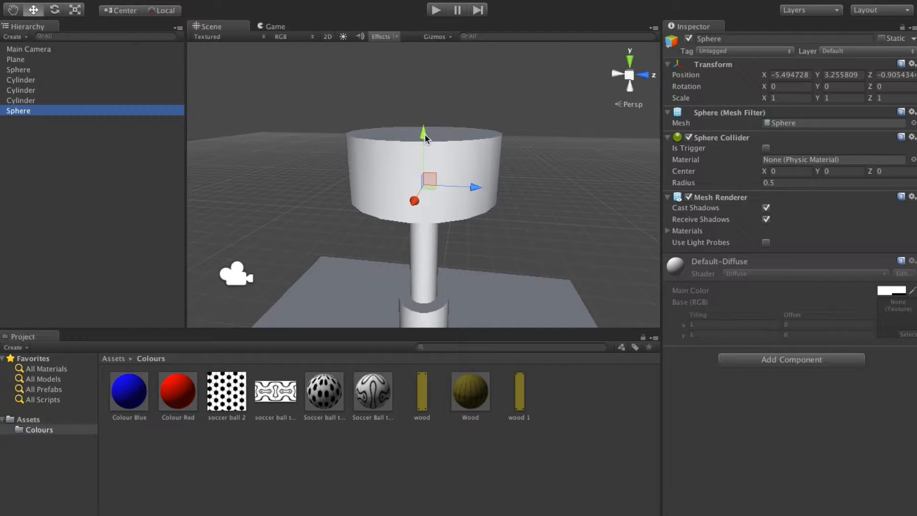
triple_click(789, 75)
text(0)
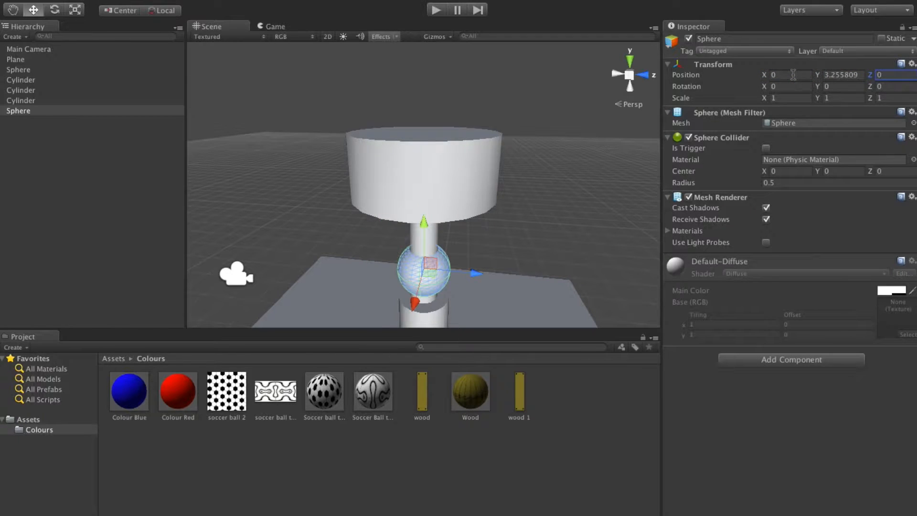
mouse_move(423, 236)
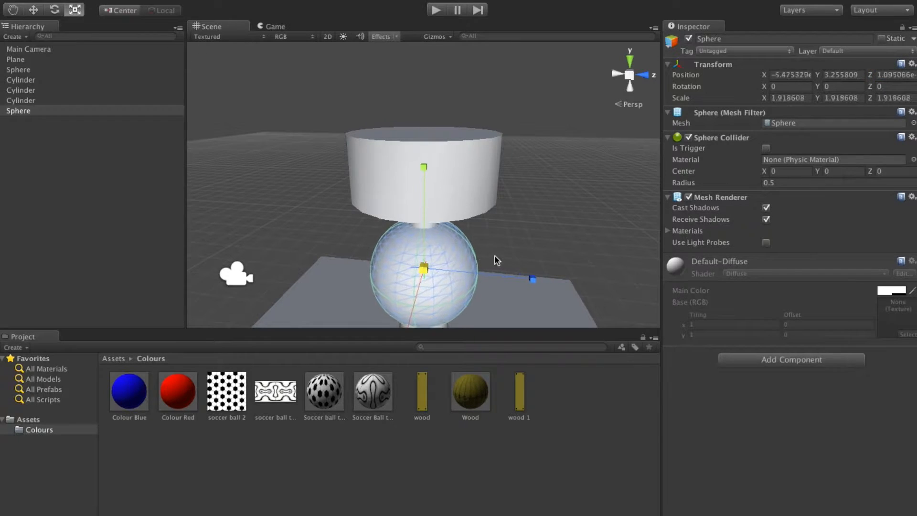
click(34, 9)
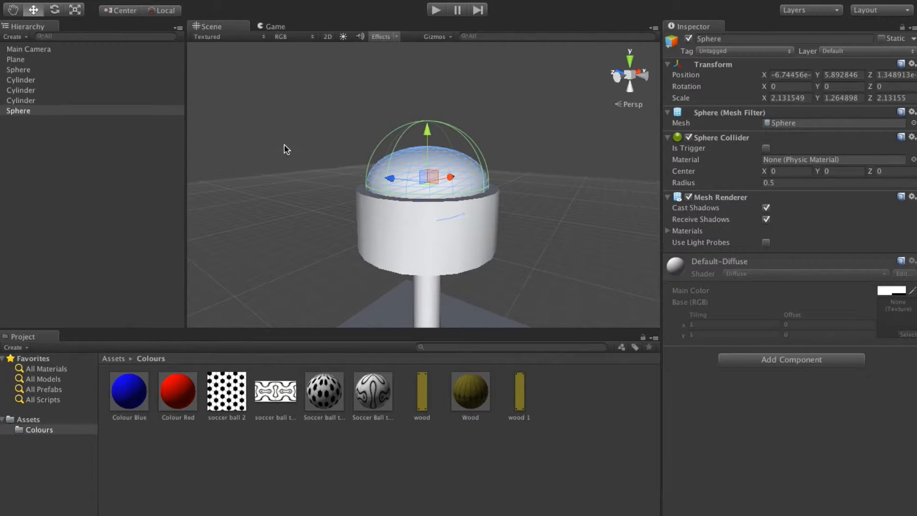
mouse_move(117, 10)
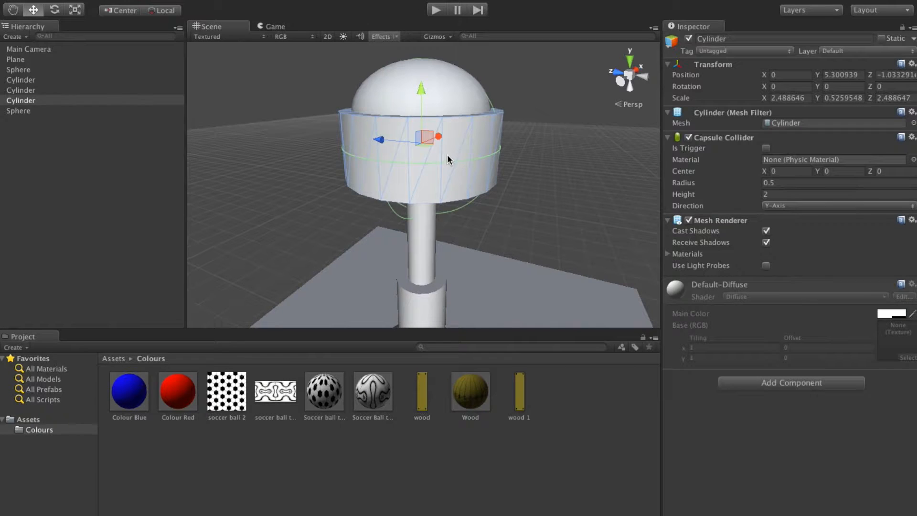
Duplicate the disc Cylinder into a narrower ring between dome and disc
right_click(20, 100)
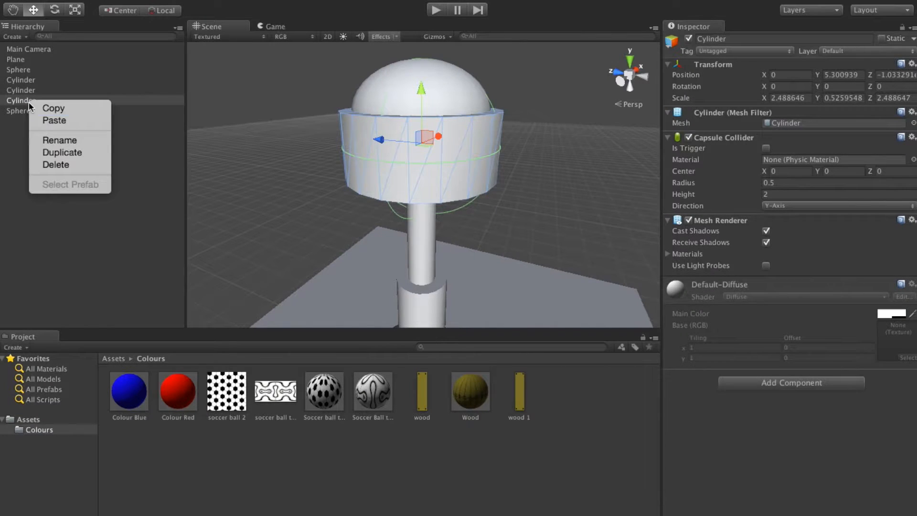
click(61, 152)
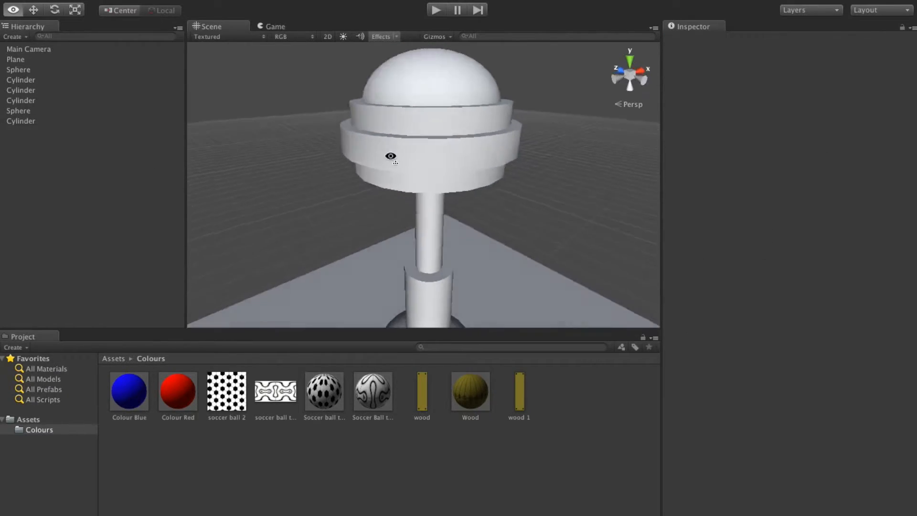
drag(390, 156, 320, 157)
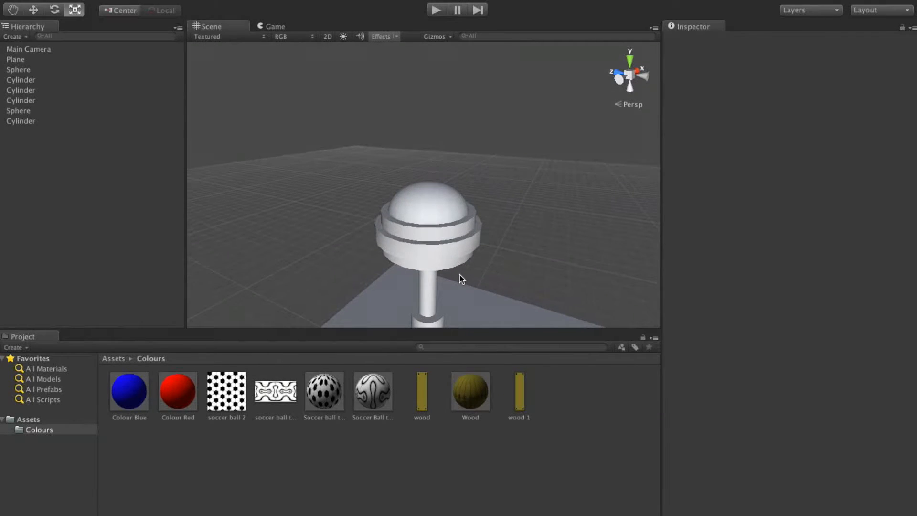
Duplicate the slim column cylinder to form an antenna above the dome
click(20, 89)
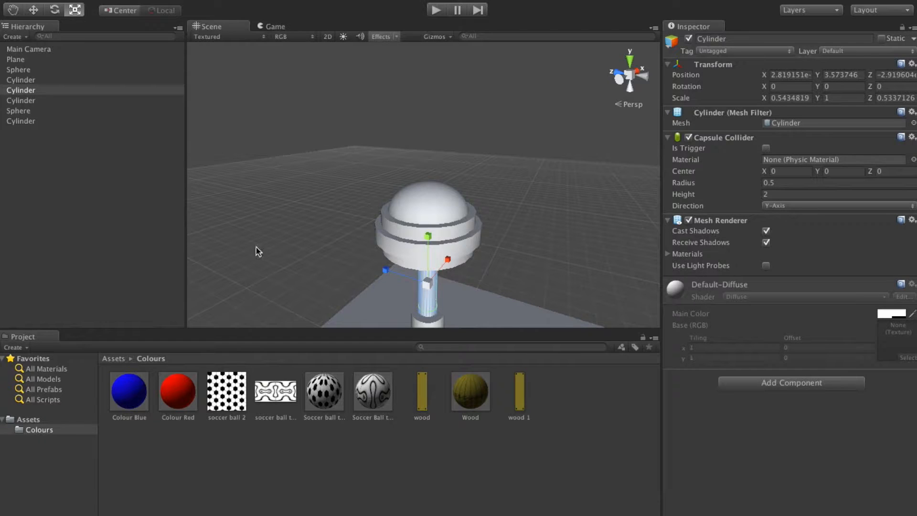
right_click(20, 90)
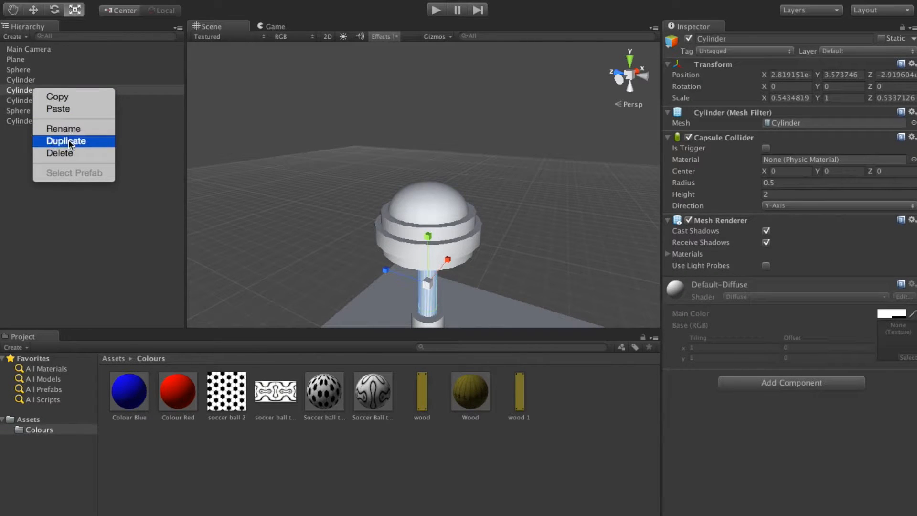
click(66, 142)
text(black)
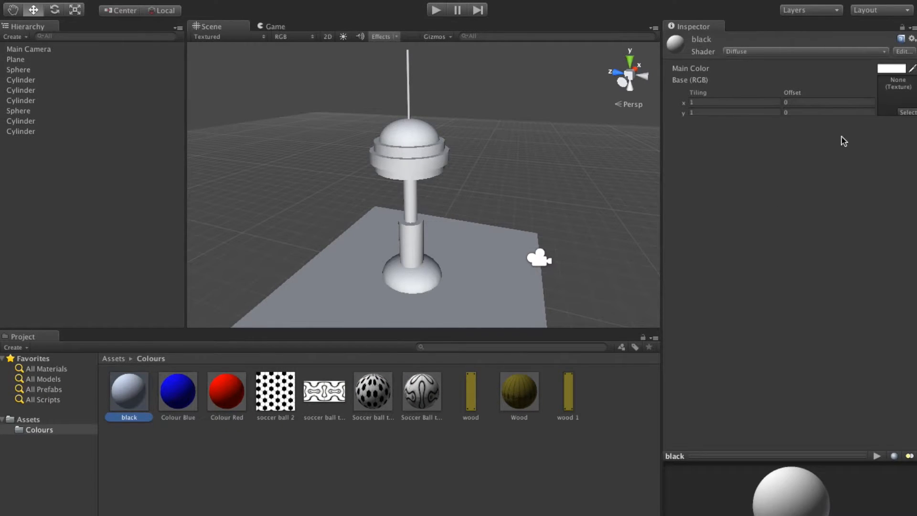
Set the black material's colour to black
click(900, 68)
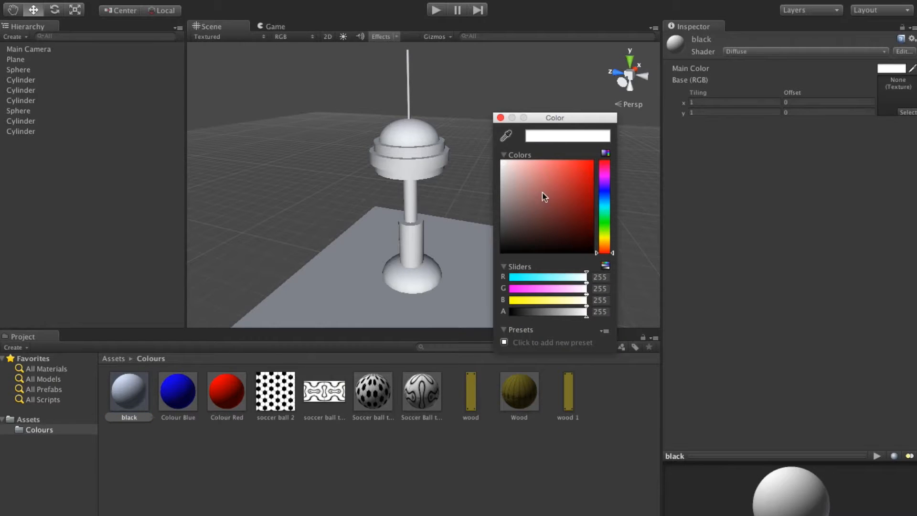
click(500, 118)
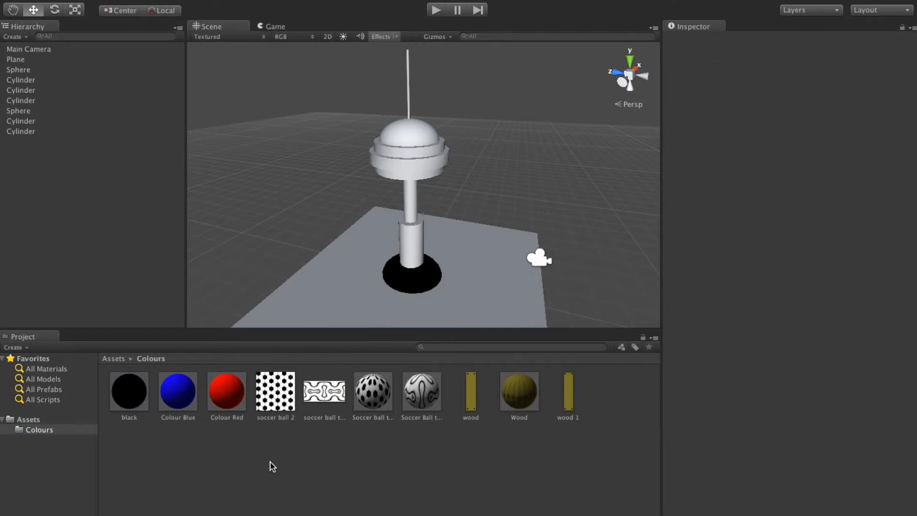
Create a new grey material in the Colours folder and pick its colour
right_click(272, 465)
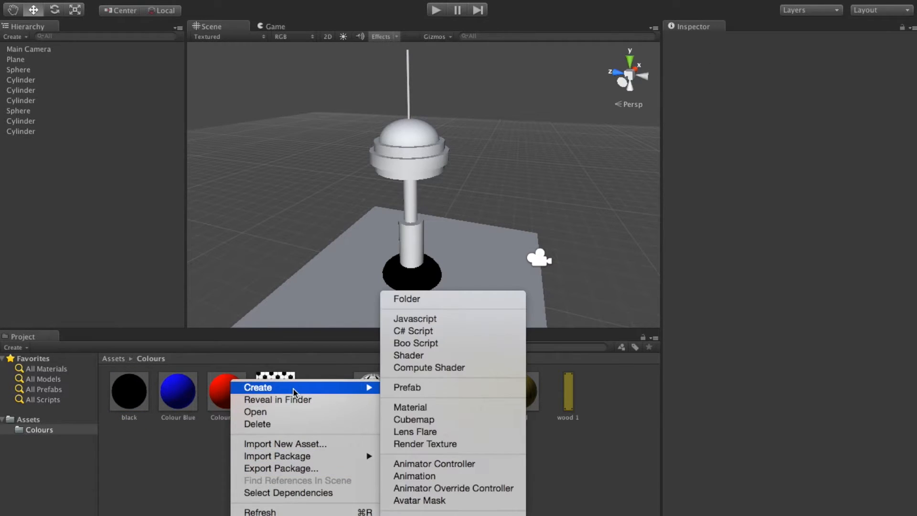
click(410, 407)
text(grey)
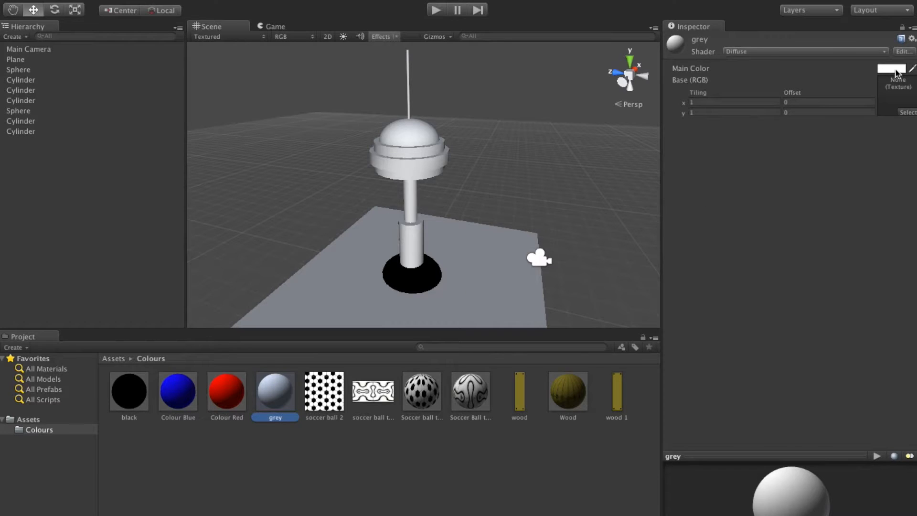
click(892, 69)
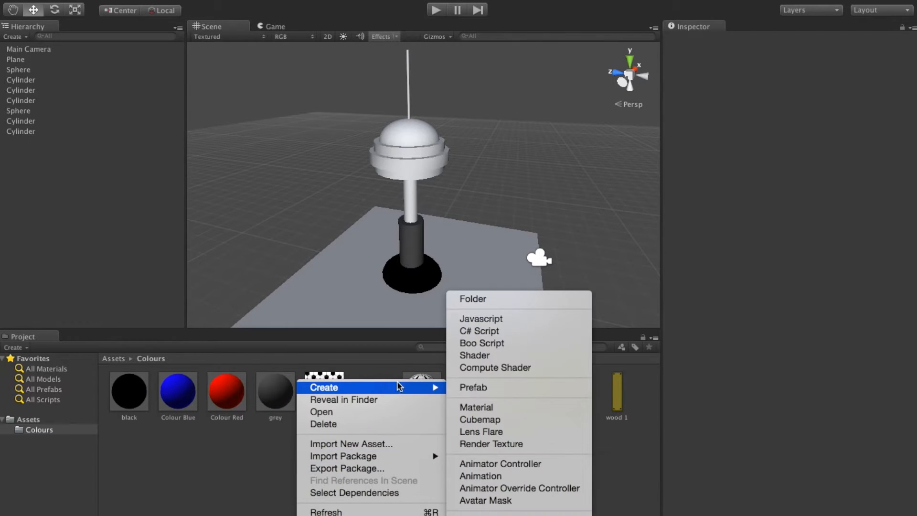
Create a Light Grey material in Colours and set its main colour to a pale grey
click(475, 406)
text(Light Grey)
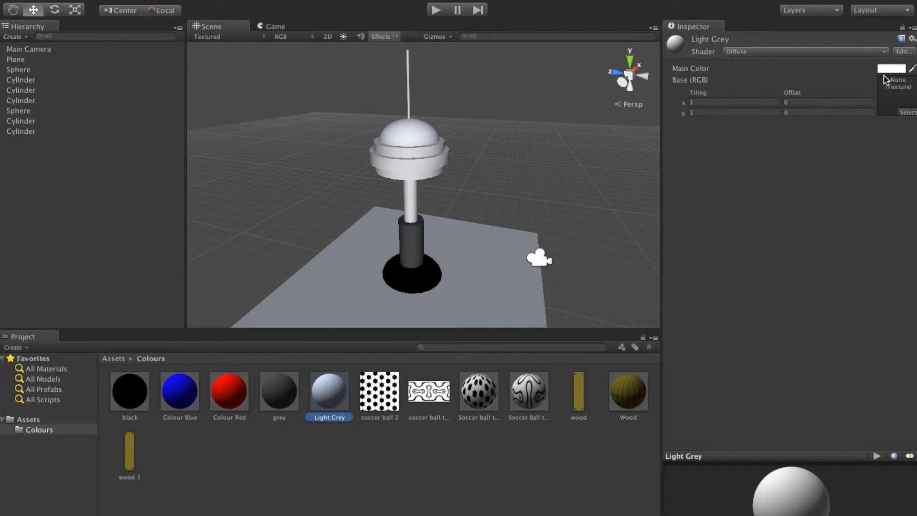
click(891, 68)
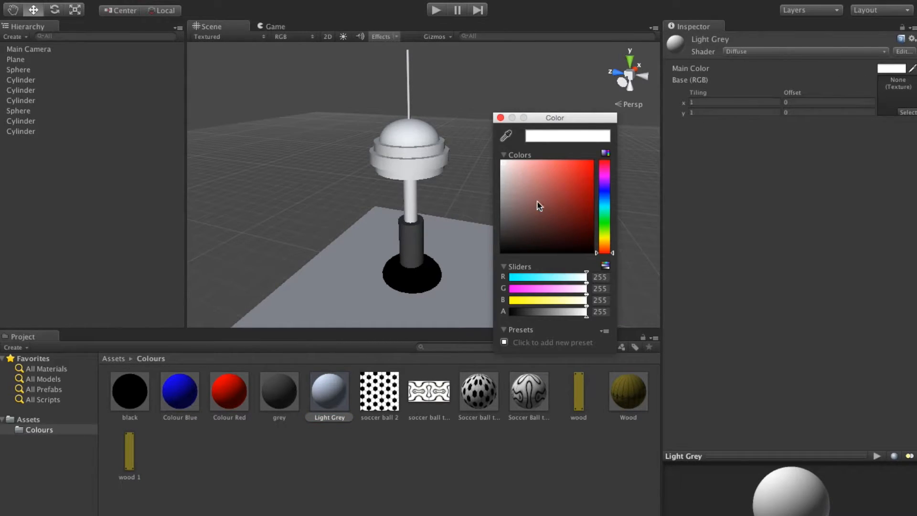
click(504, 193)
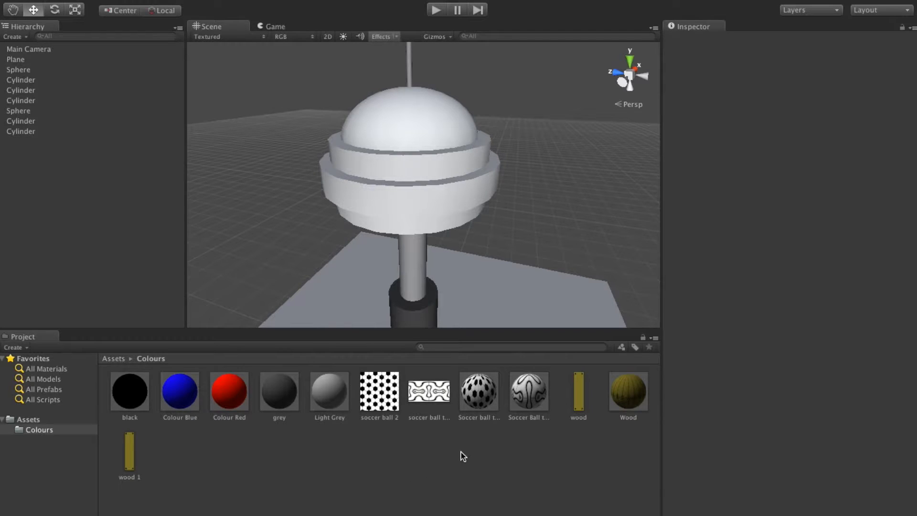
mouse_move(187, 488)
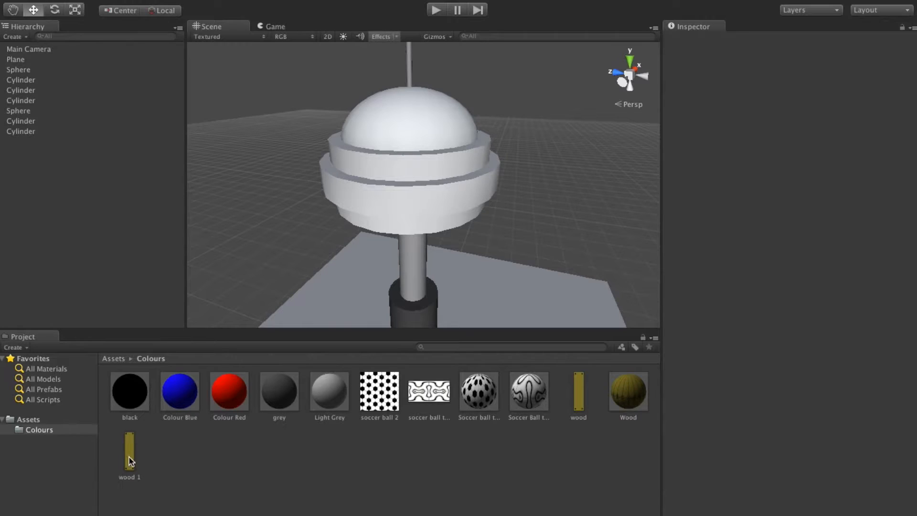
Apply the wood 1 material to the dome and the ring below it, selecting the white ring next
click(129, 450)
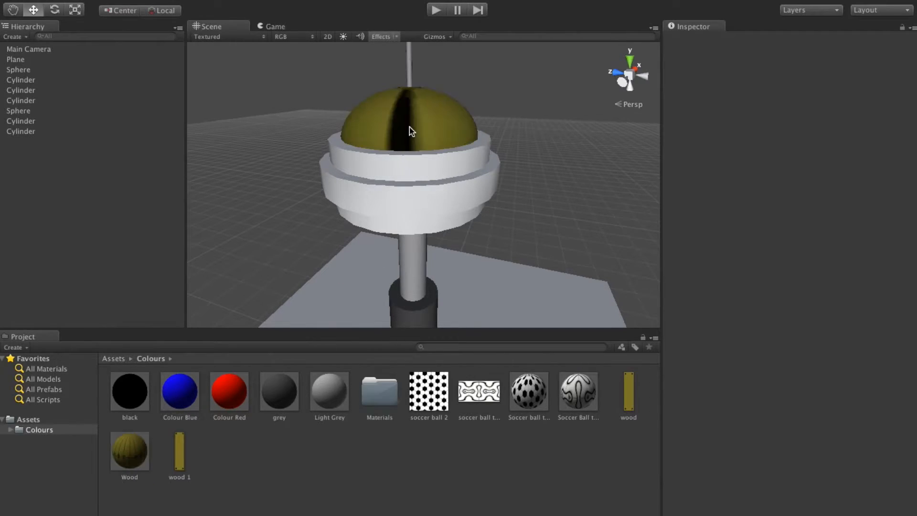
click(409, 124)
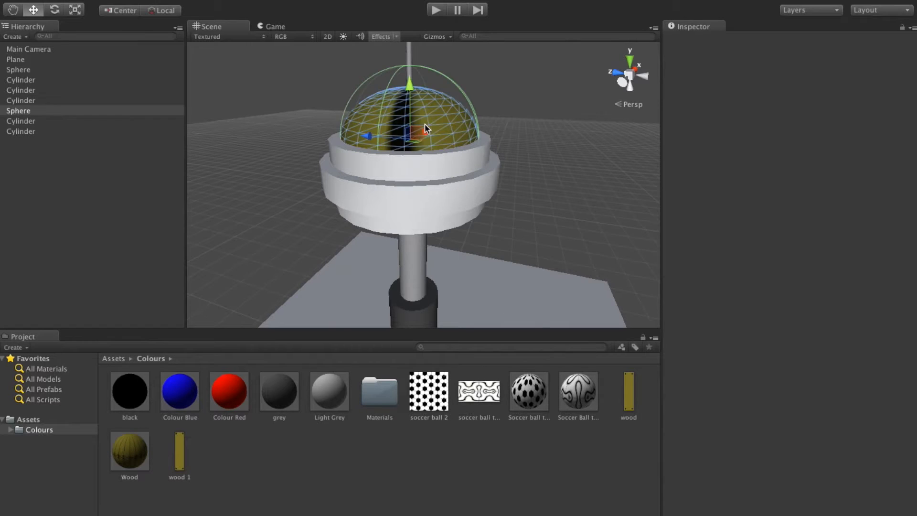
click(18, 111)
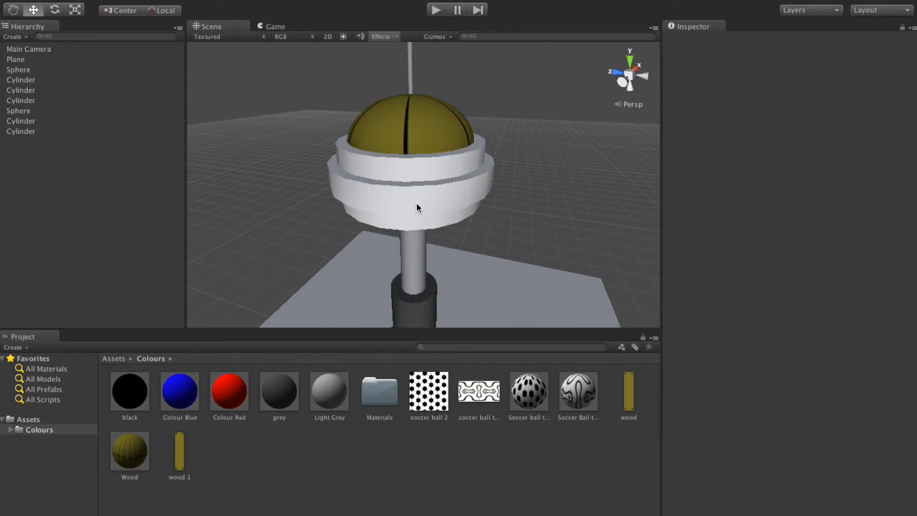
click(20, 121)
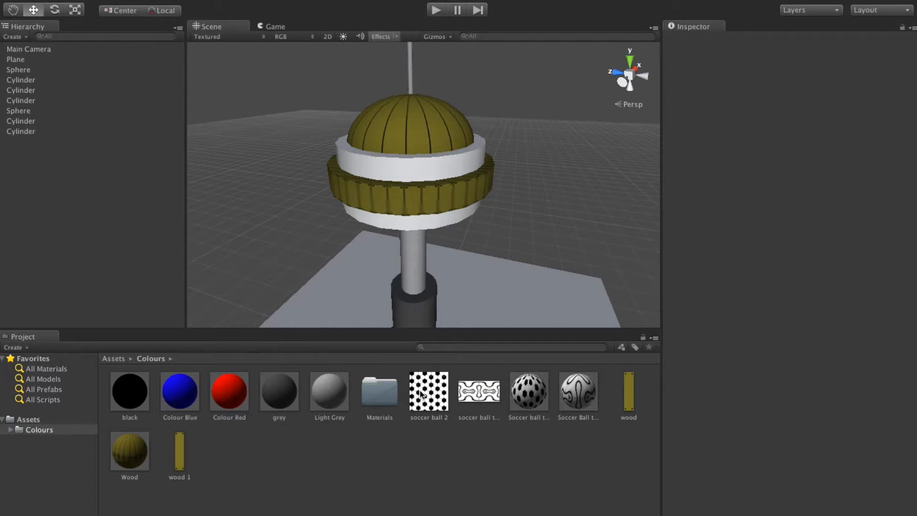
click(21, 101)
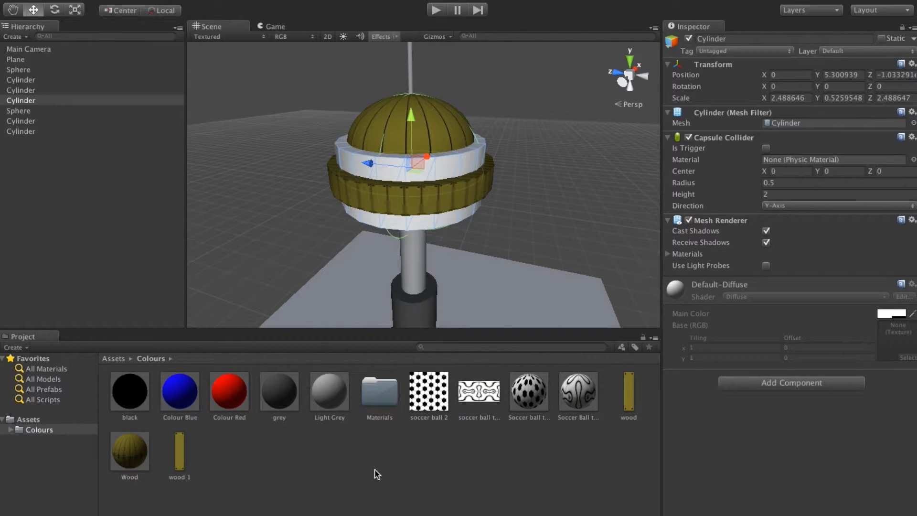
mouse_move(392, 344)
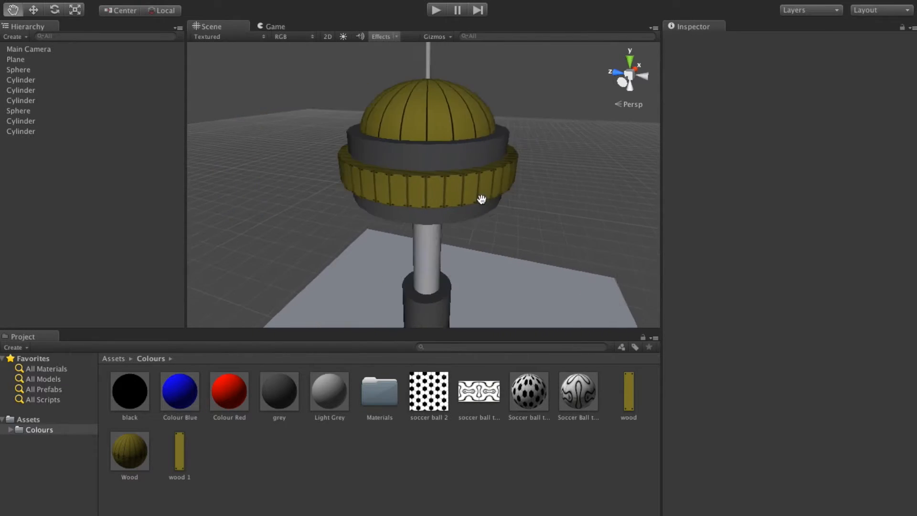
scroll(down, 3)
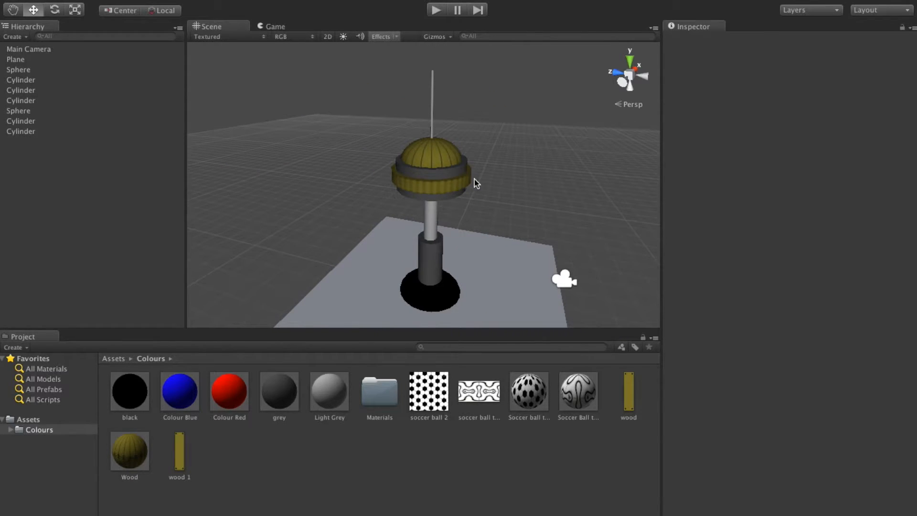
mouse_move(459, 291)
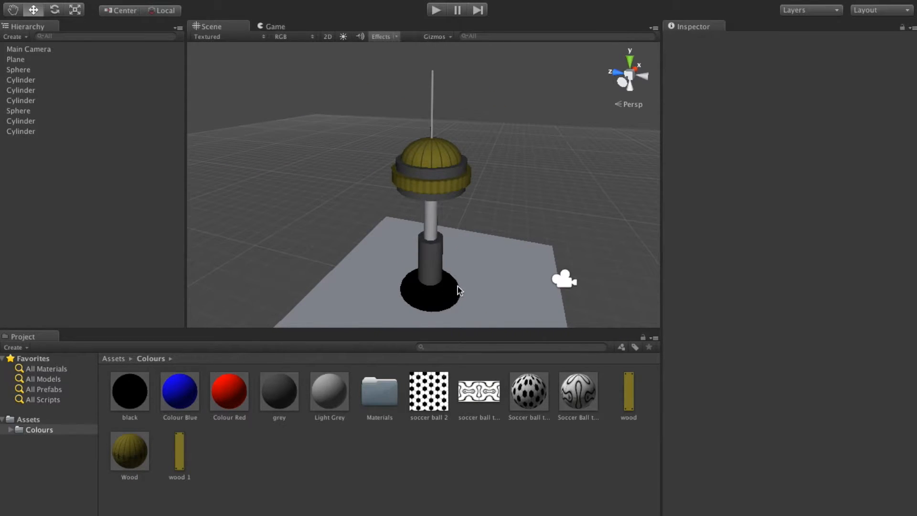
mouse_move(450, 264)
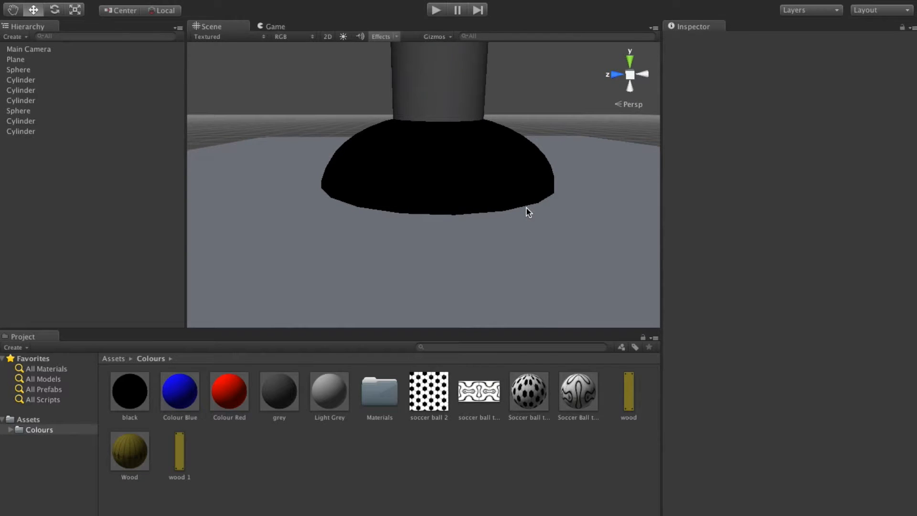
mouse_move(522, 210)
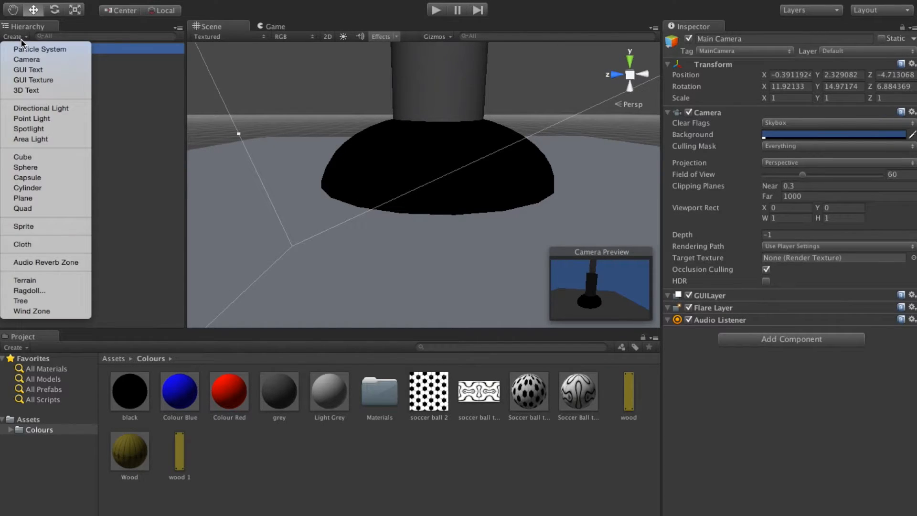
mouse_move(97, 172)
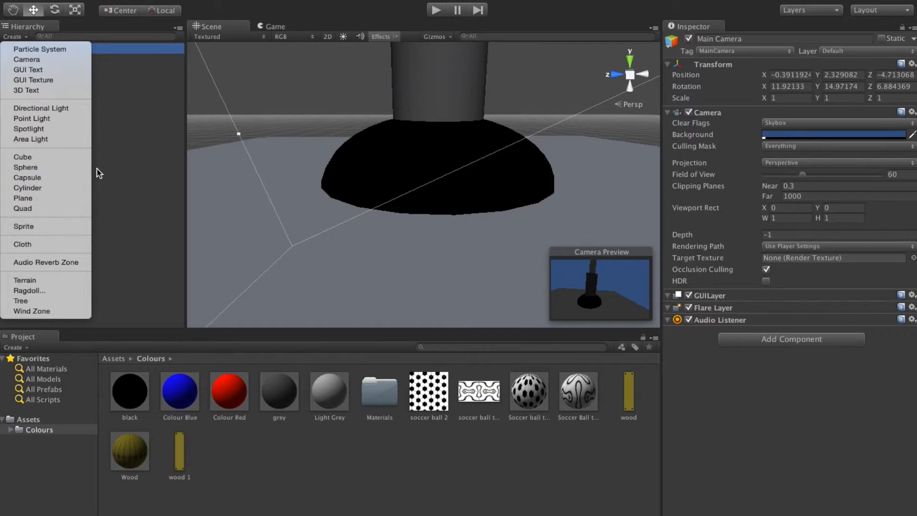
mouse_move(25, 167)
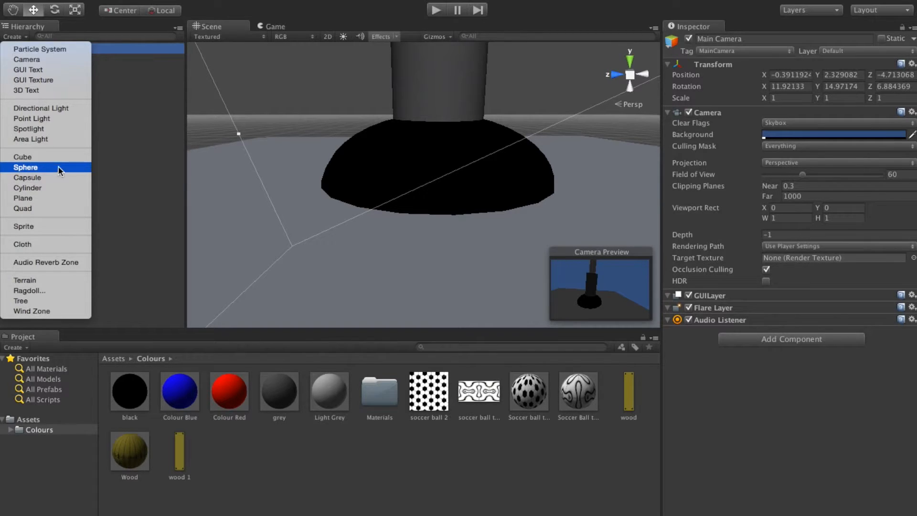
Add a cube and shrink it into a small panel against the black base dome
click(22, 157)
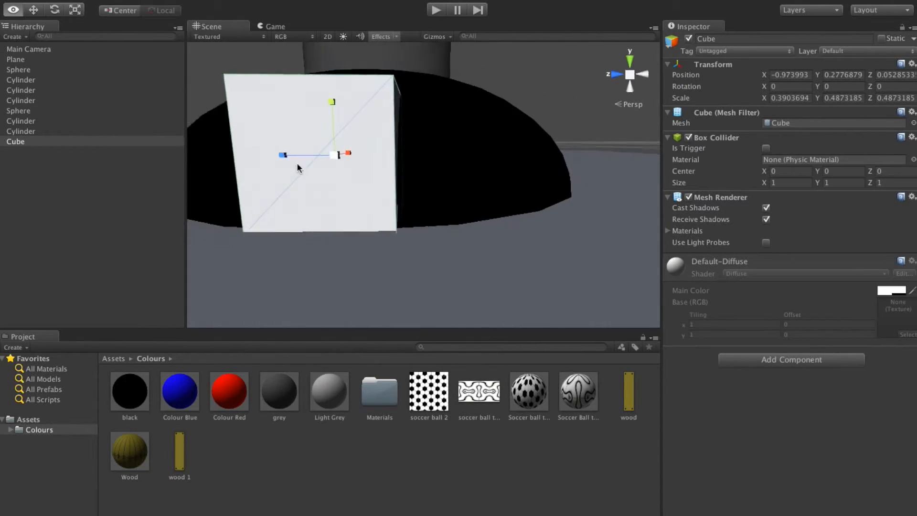
Duplicate the small cube and place the slightly smaller copy at the black base
click(47, 175)
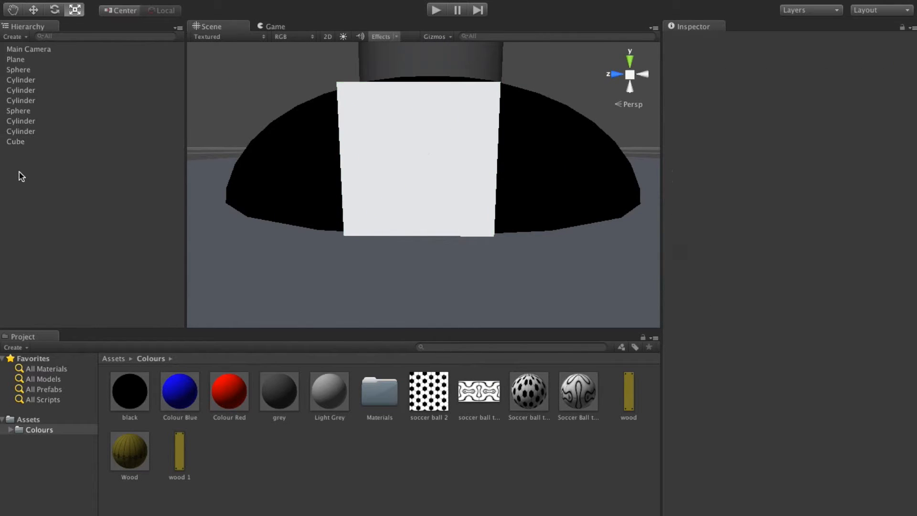
right_click(15, 141)
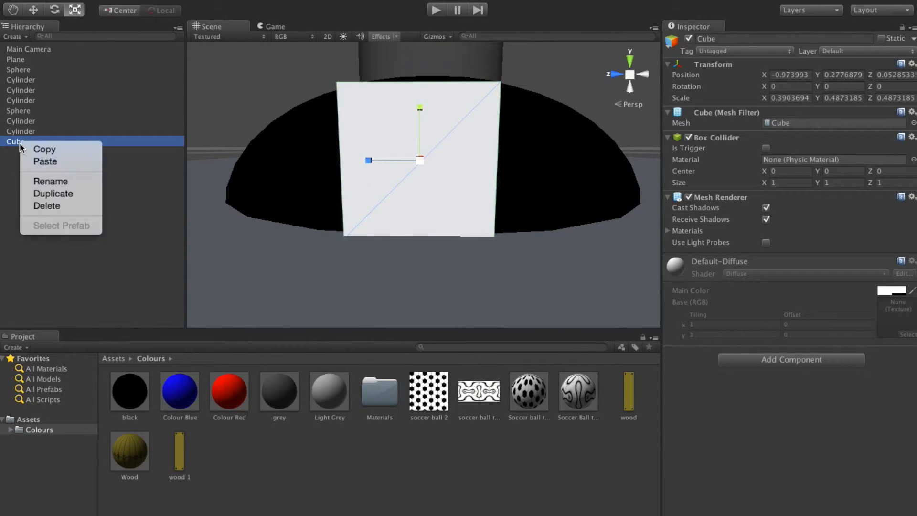
click(53, 193)
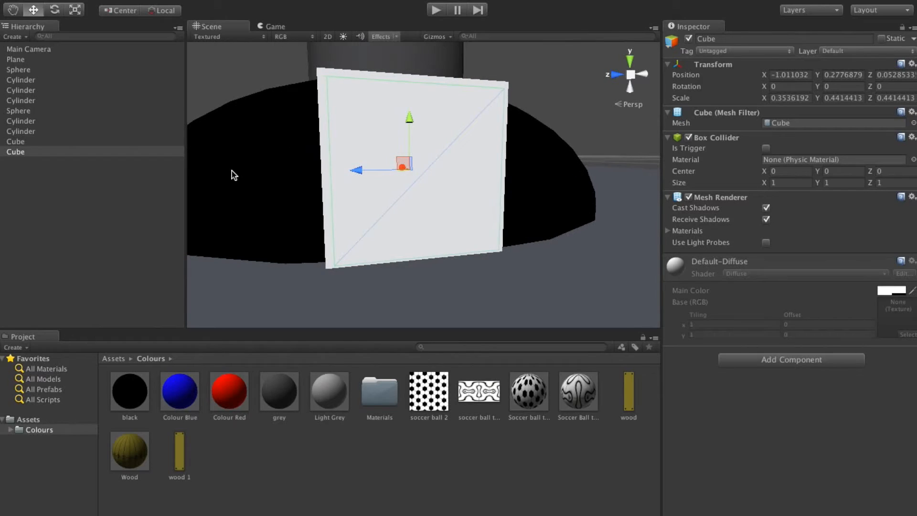
click(279, 390)
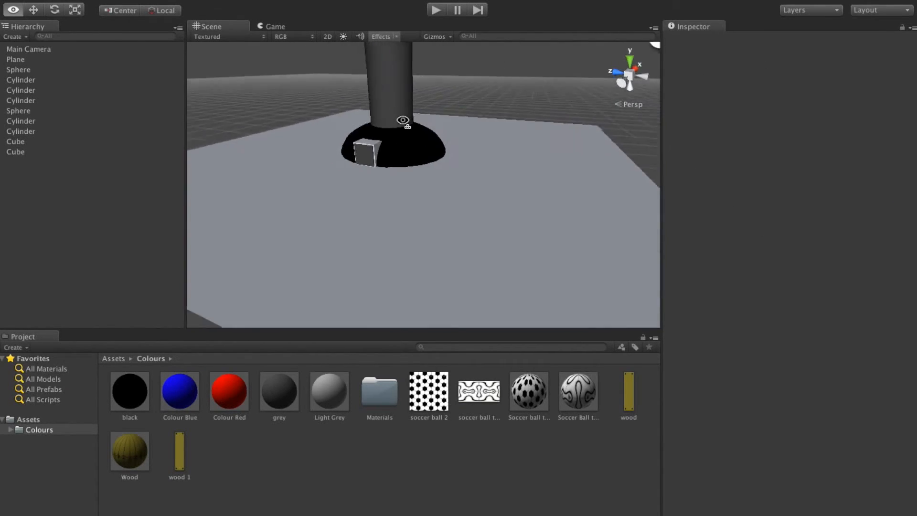
drag(403, 176, 415, 116)
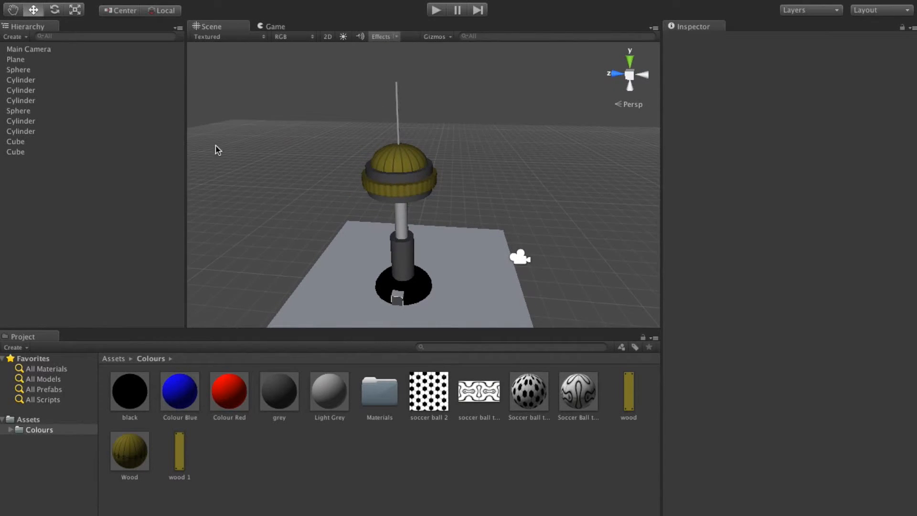
mouse_move(51, 223)
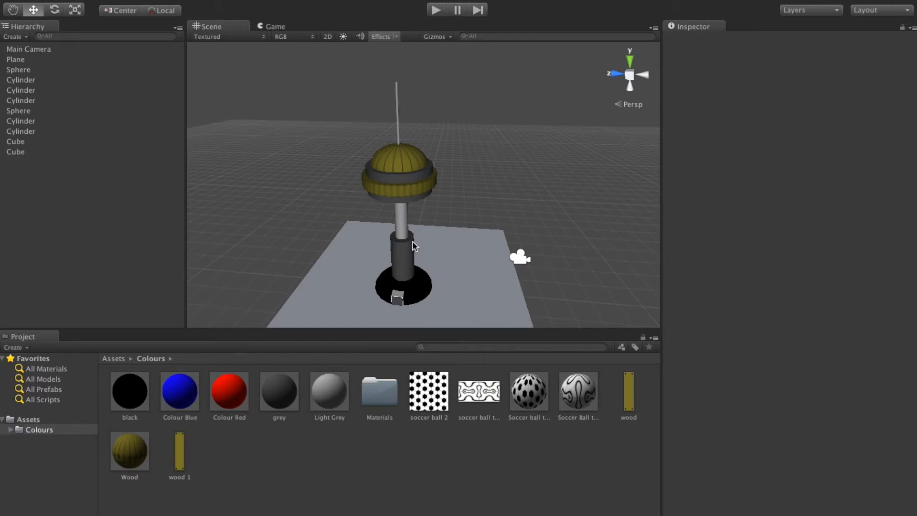
mouse_move(309, 266)
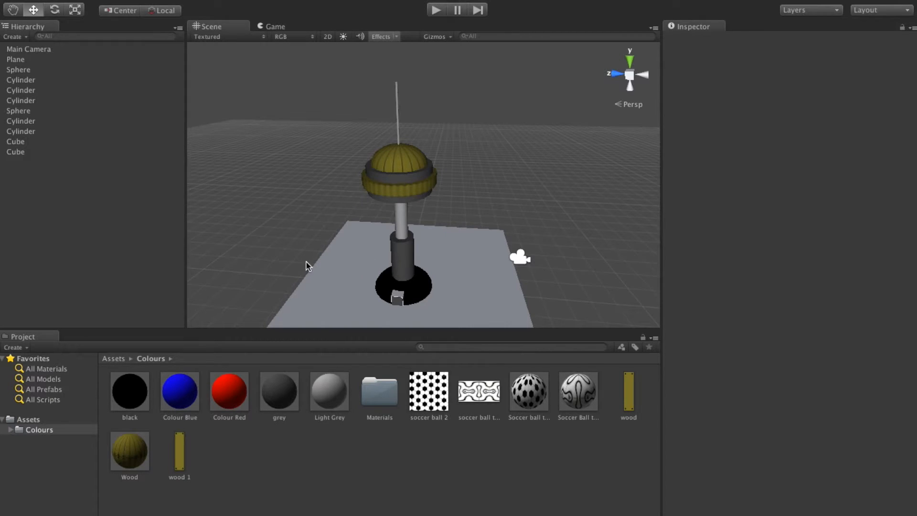
mouse_move(383, 215)
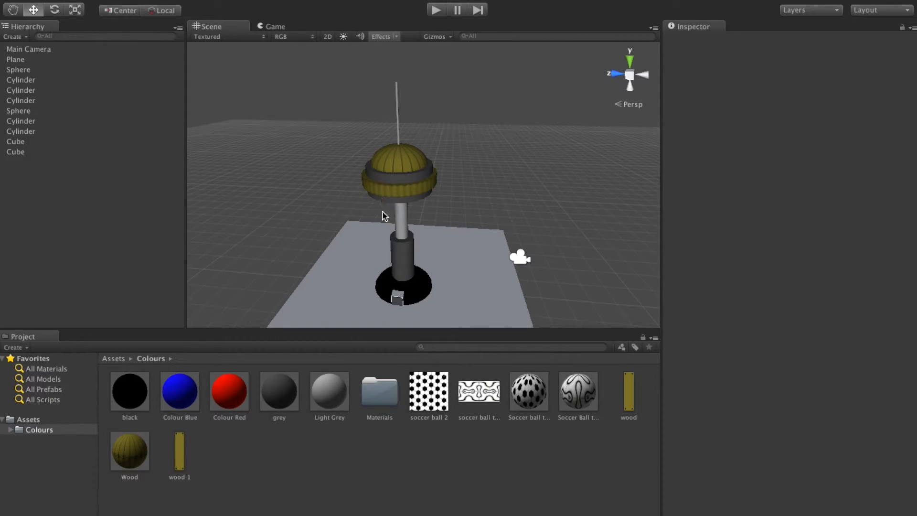
mouse_move(512, 186)
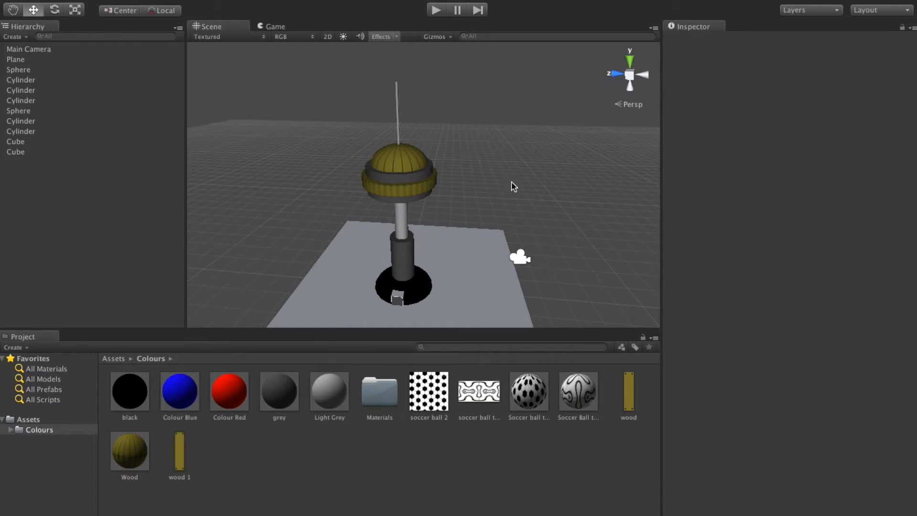
mouse_move(380, 181)
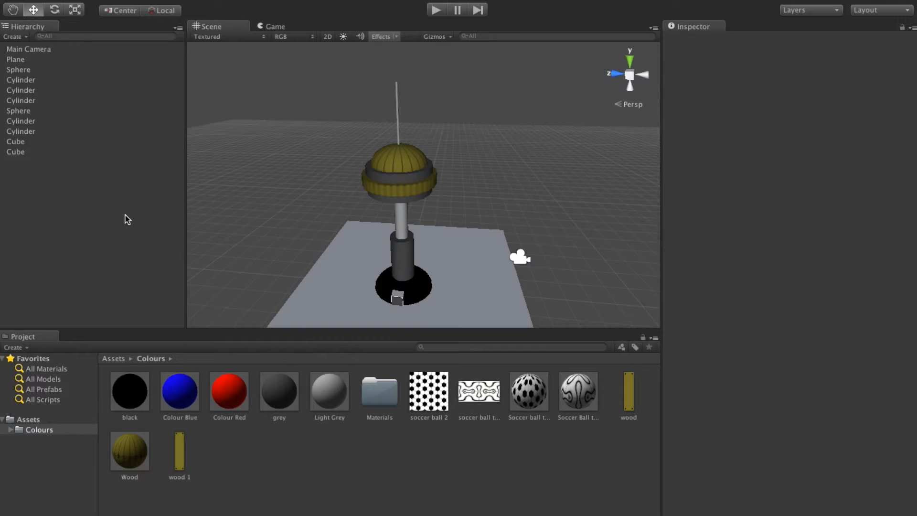
mouse_move(66, 199)
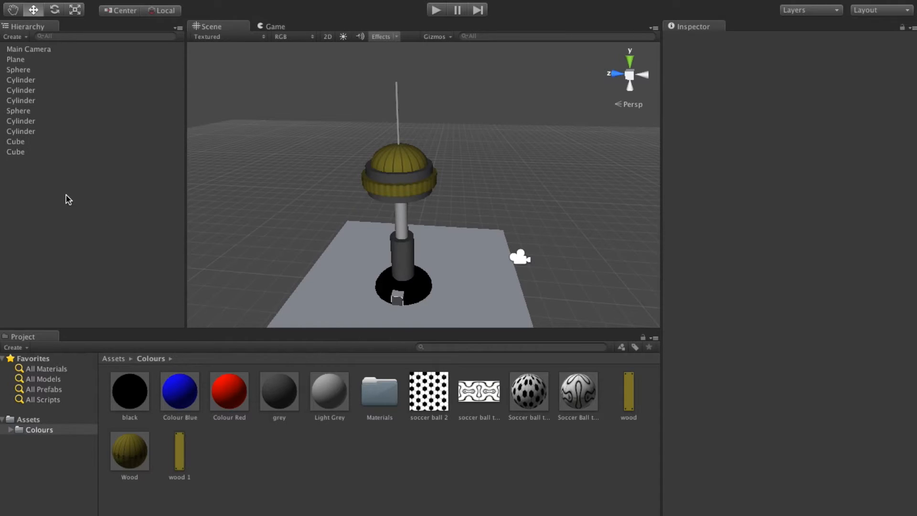
mouse_move(423, 283)
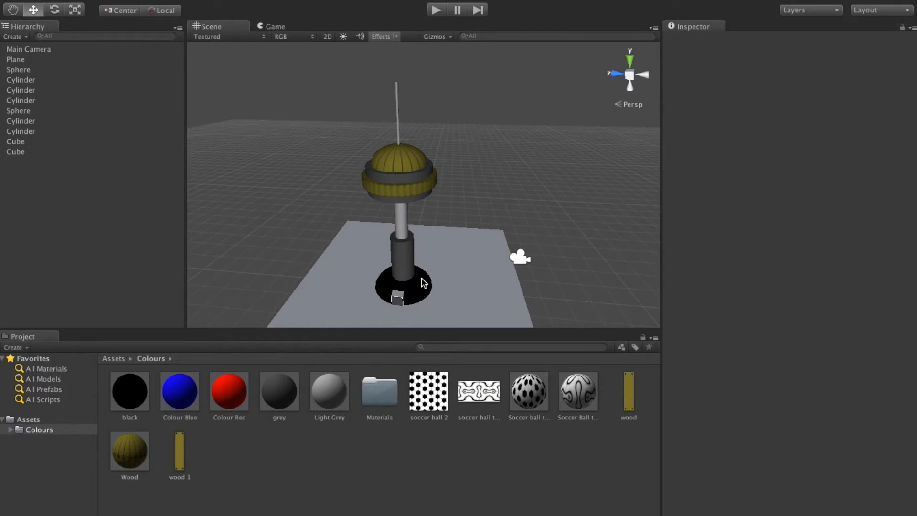
mouse_move(23, 70)
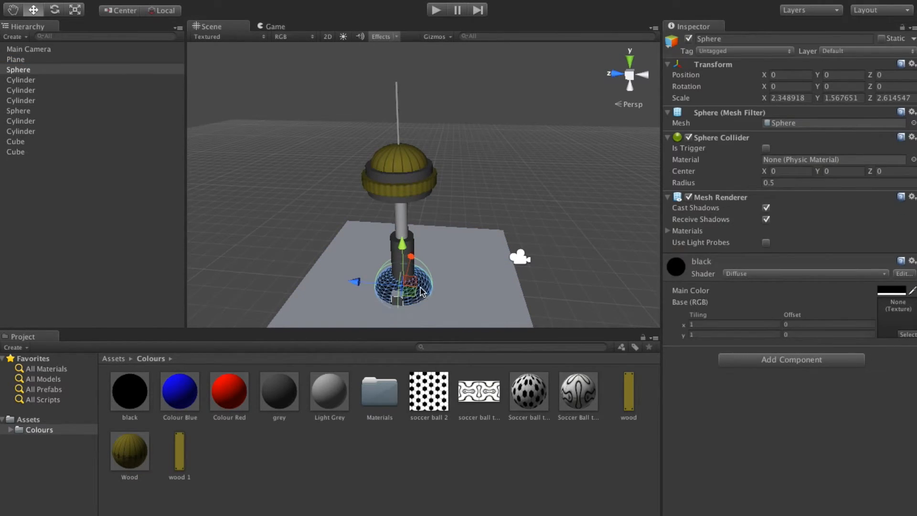
mouse_move(29, 77)
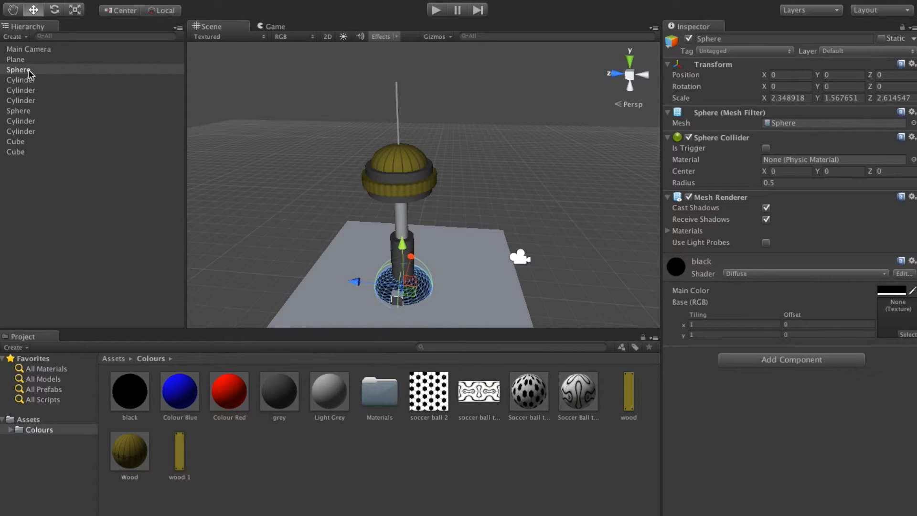
Parent every cylinder, the dome, the spire and the cubes under the base sphere, then collapse the group
click(21, 79)
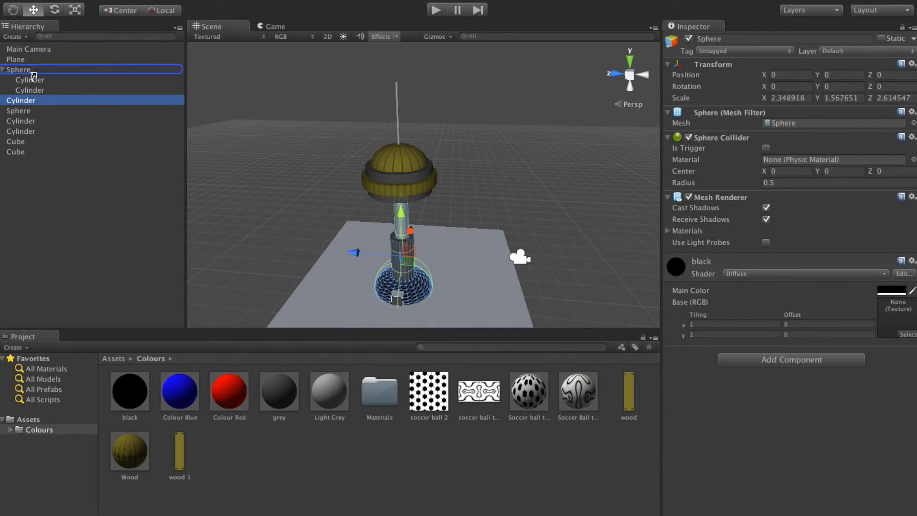
click(25, 111)
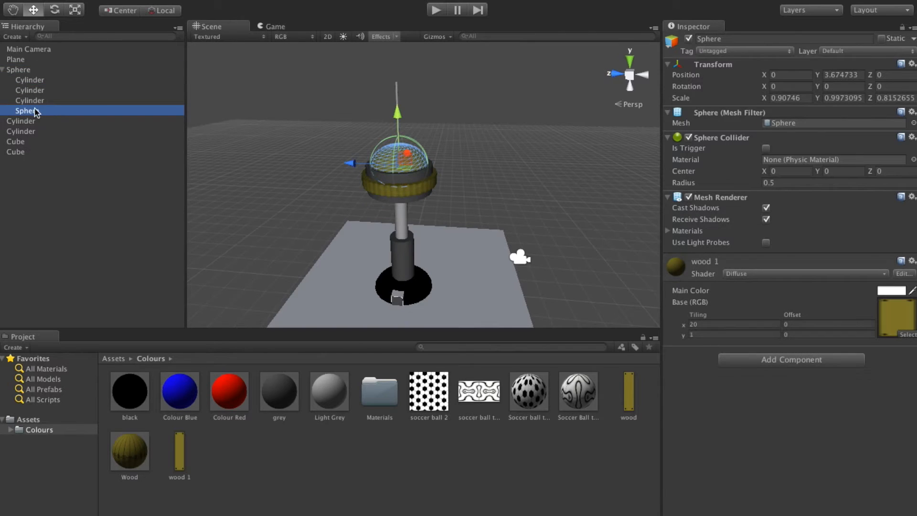
click(30, 120)
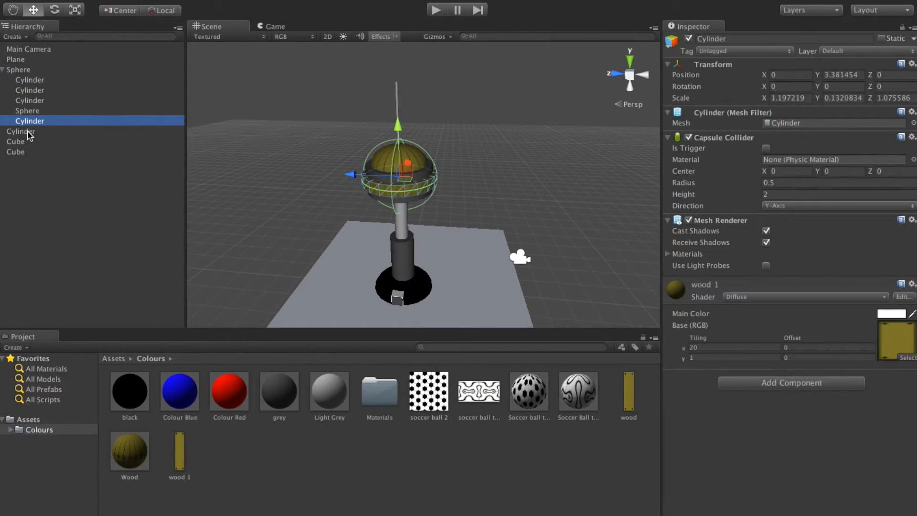
click(30, 130)
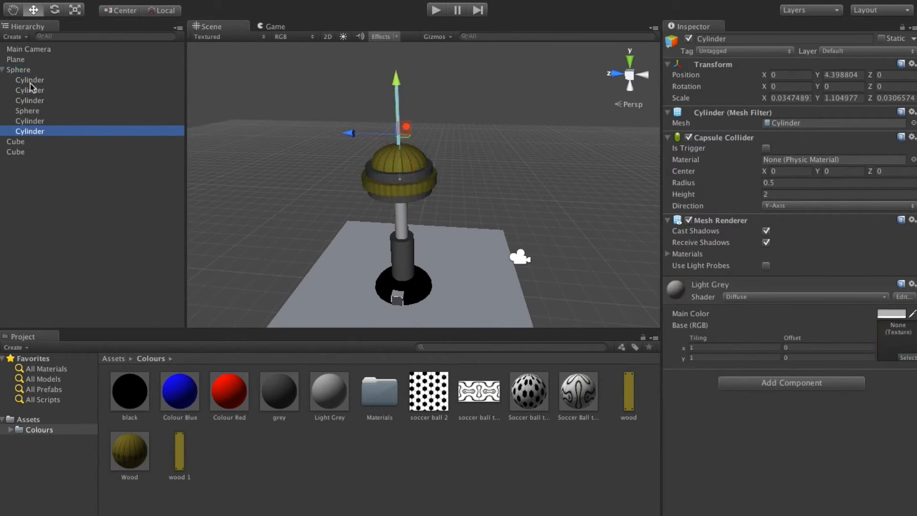
click(25, 141)
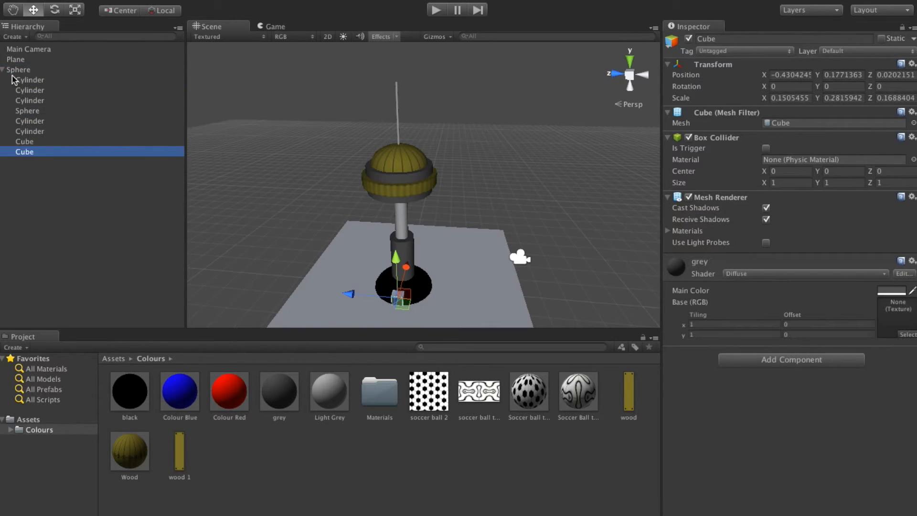
click(18, 68)
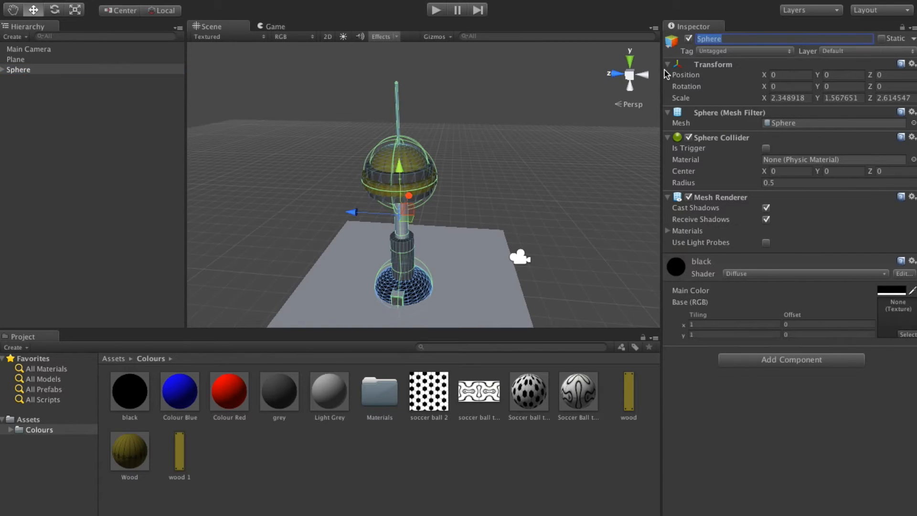
Rename the parent Sphere to Centrepoint Tower in the Inspector name field
text(Centrepoint Tow)
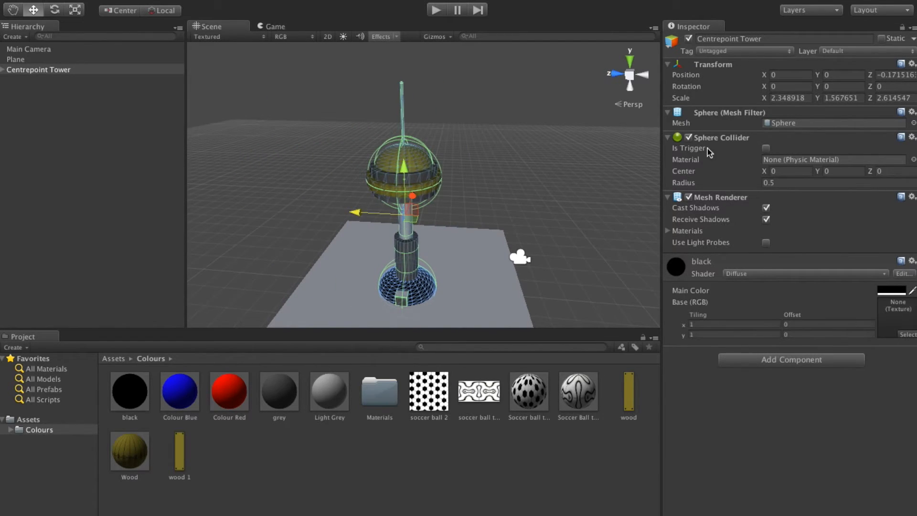
mouse_move(332, 121)
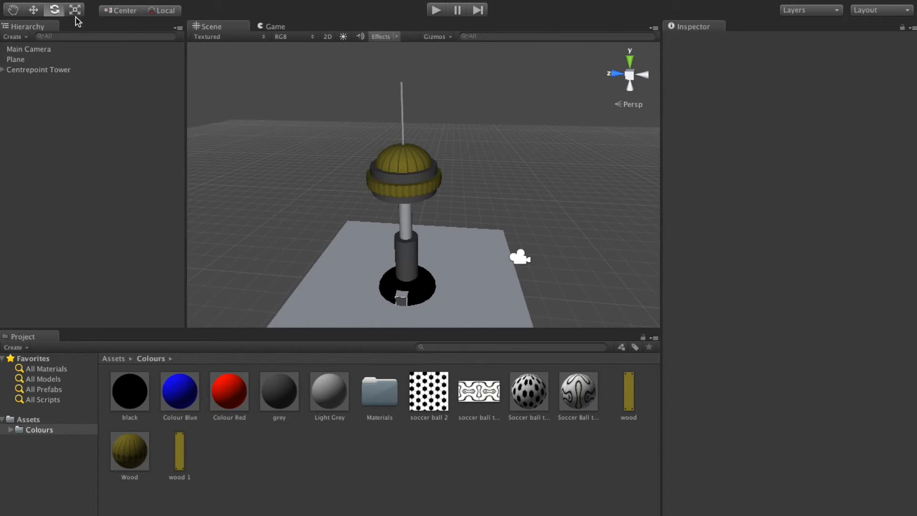
click(39, 69)
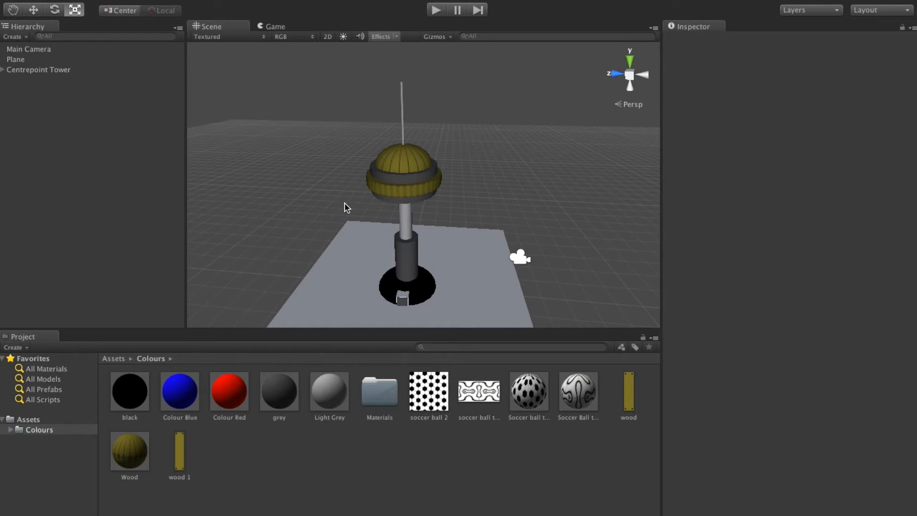
drag(345, 208, 286, 124)
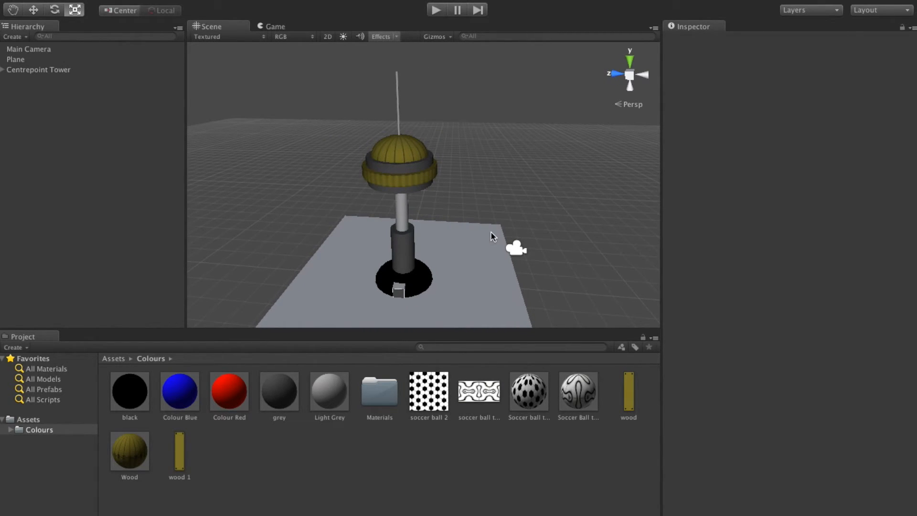
mouse_move(436, 200)
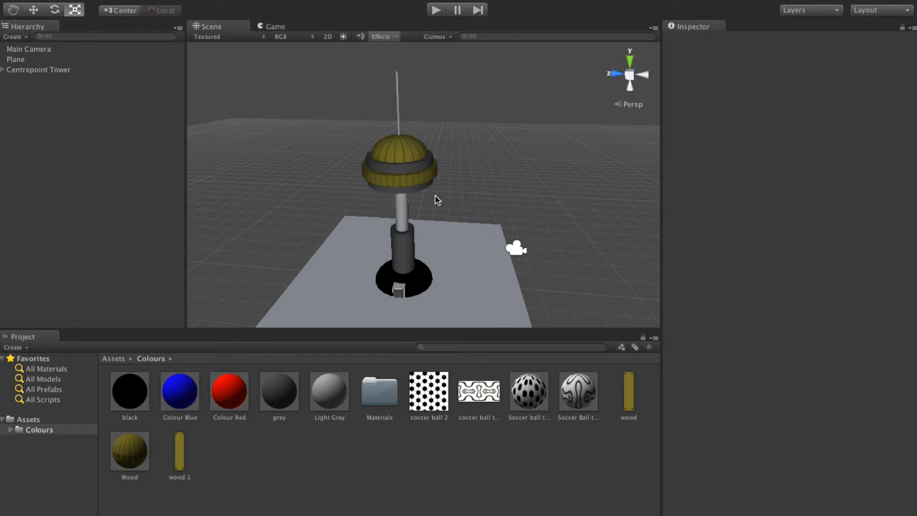
mouse_move(353, 274)
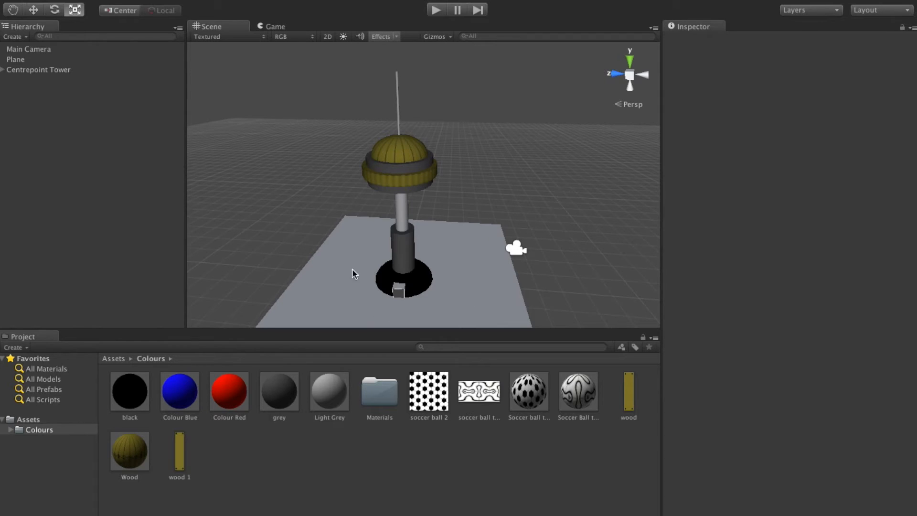
mouse_move(608, 326)
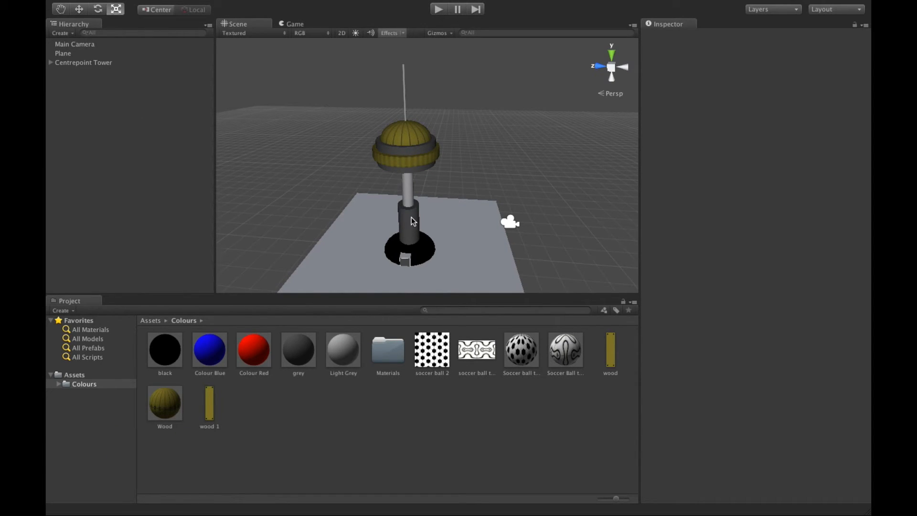
click(84, 63)
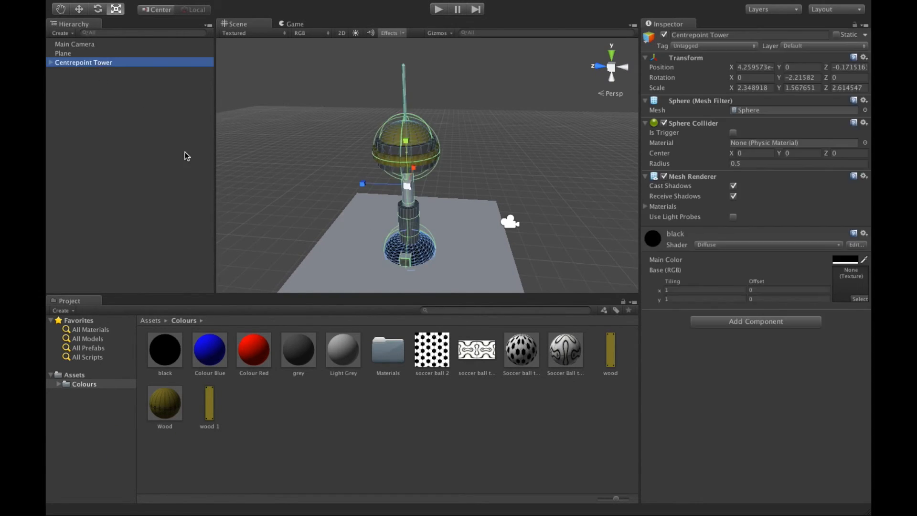
click(292, 194)
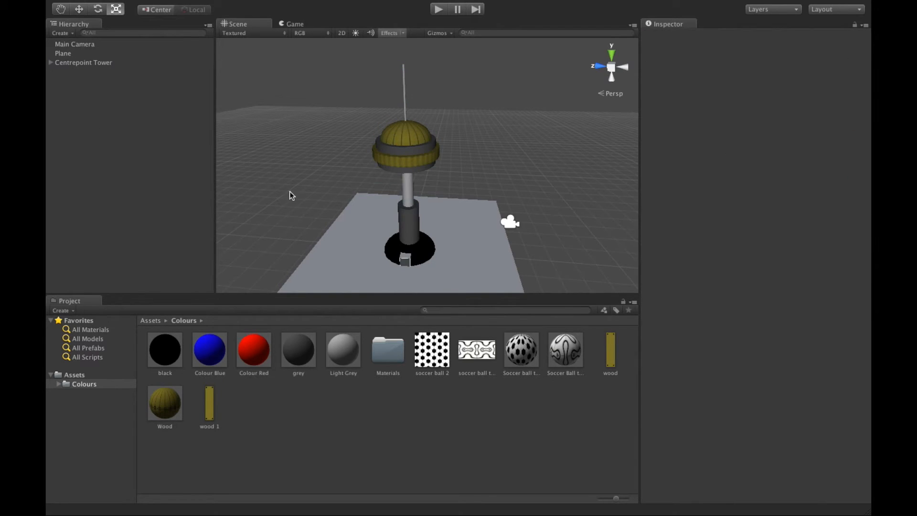
mouse_move(391, 212)
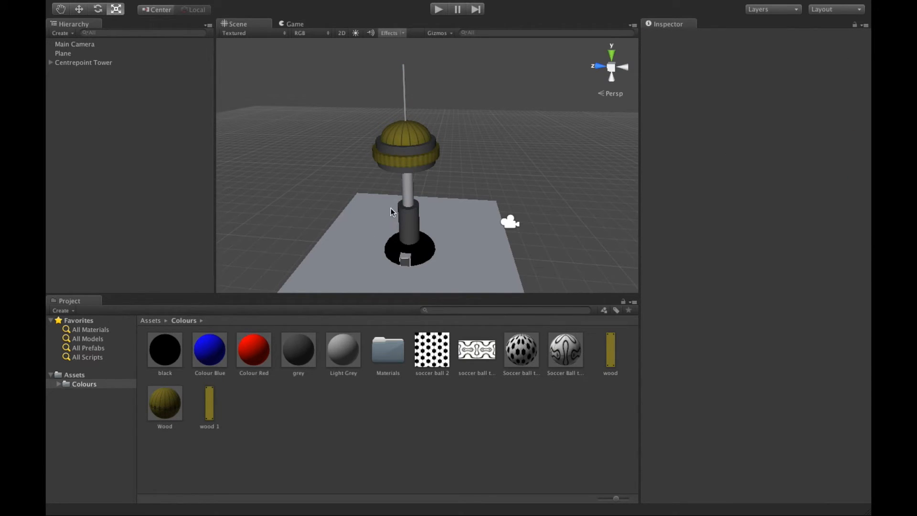
mouse_move(429, 198)
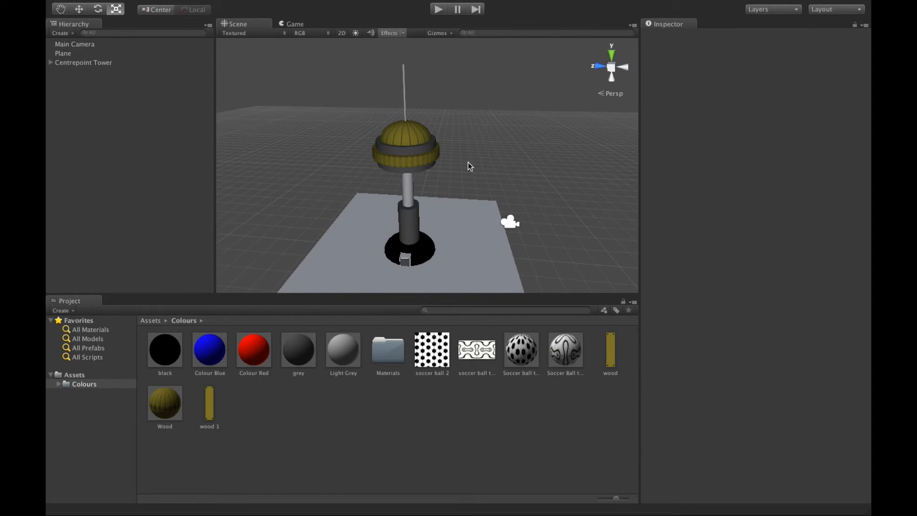
mouse_move(528, 310)
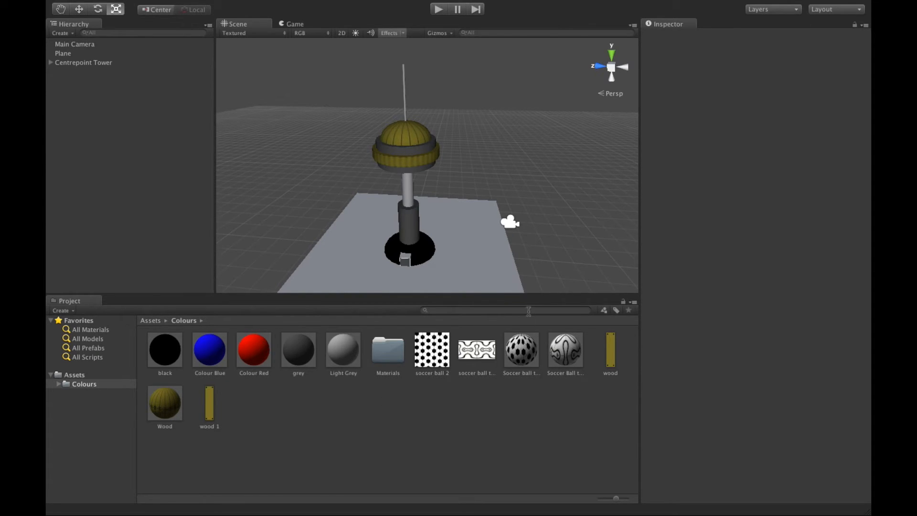
mouse_move(435, 220)
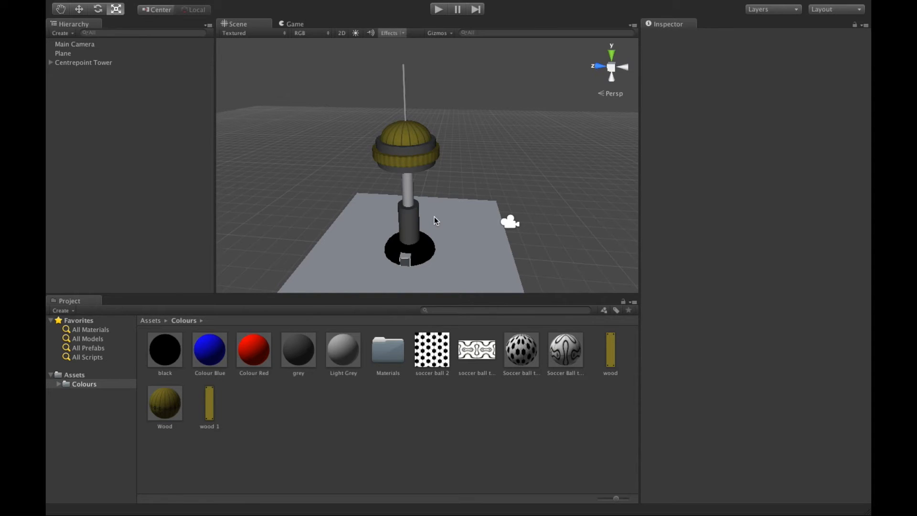
mouse_move(250, 199)
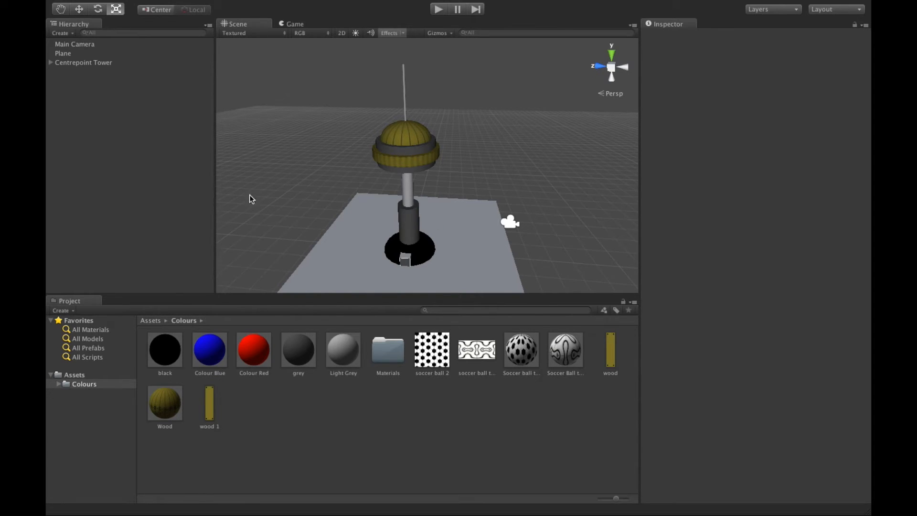
mouse_move(489, 209)
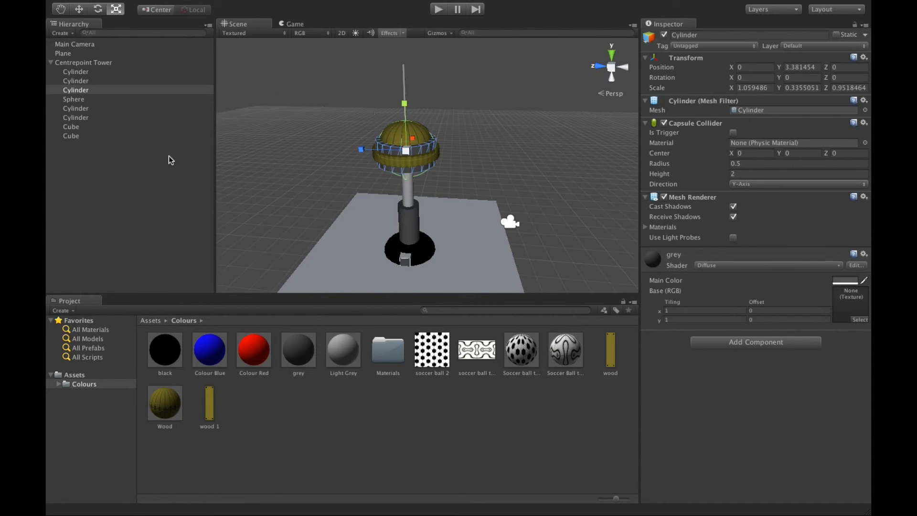
click(84, 62)
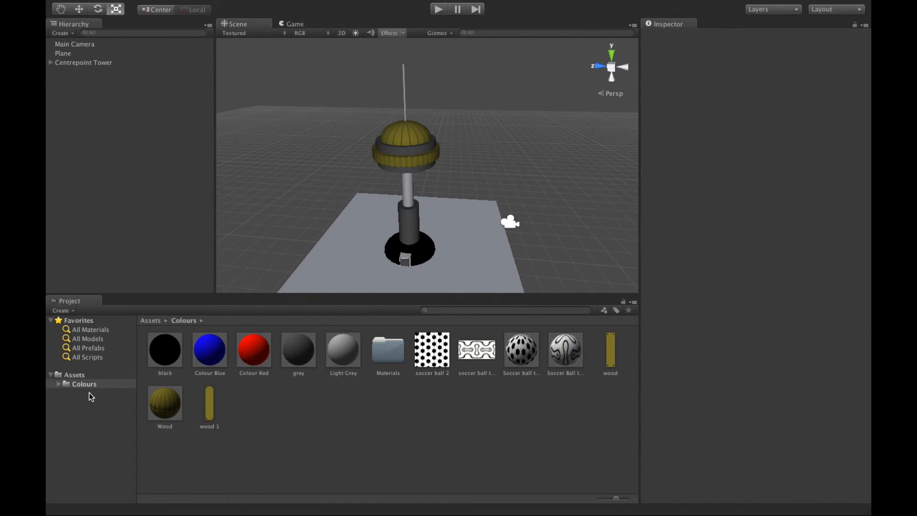
Name the new Assets folder Prefabs and open it, still empty beside Colours
click(74, 375)
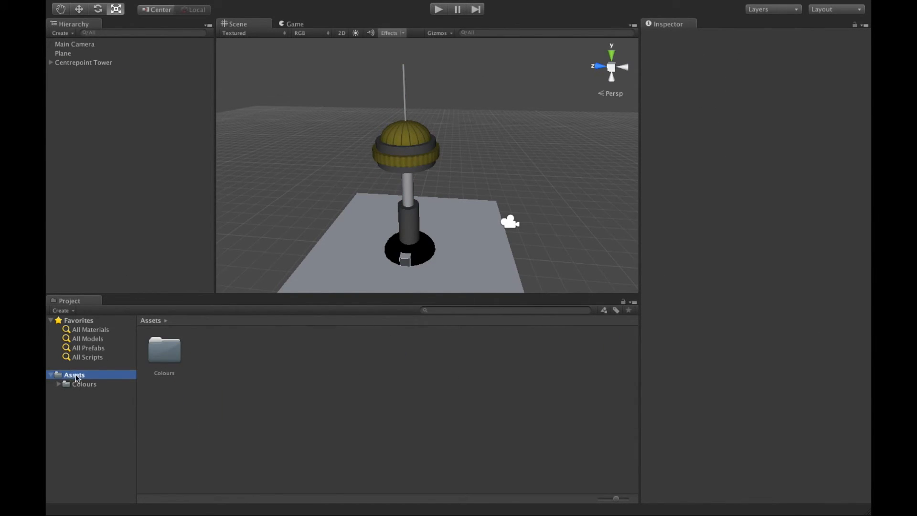
click(84, 384)
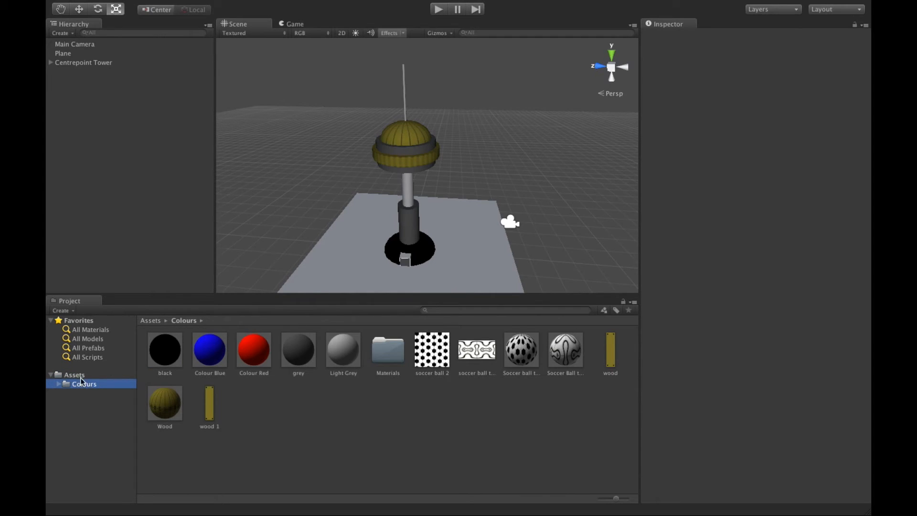
click(74, 374)
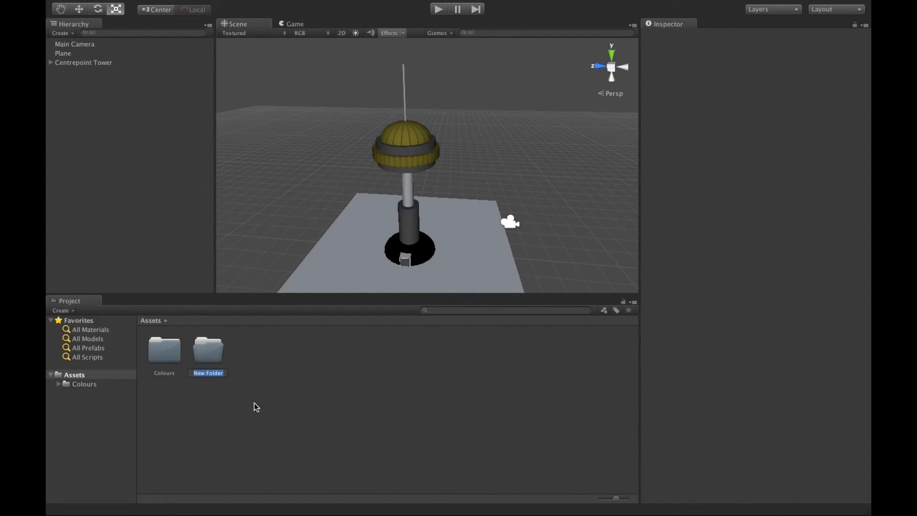
text(Prefabs)
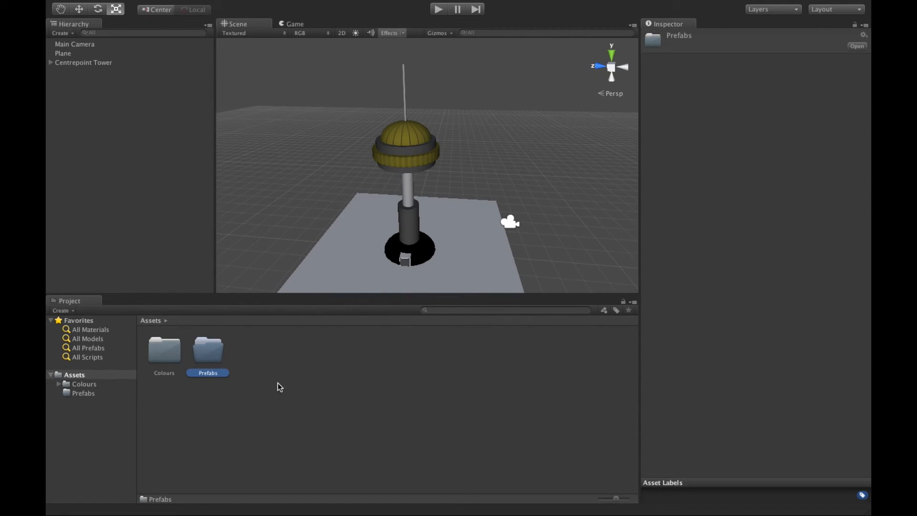
double_click(207, 351)
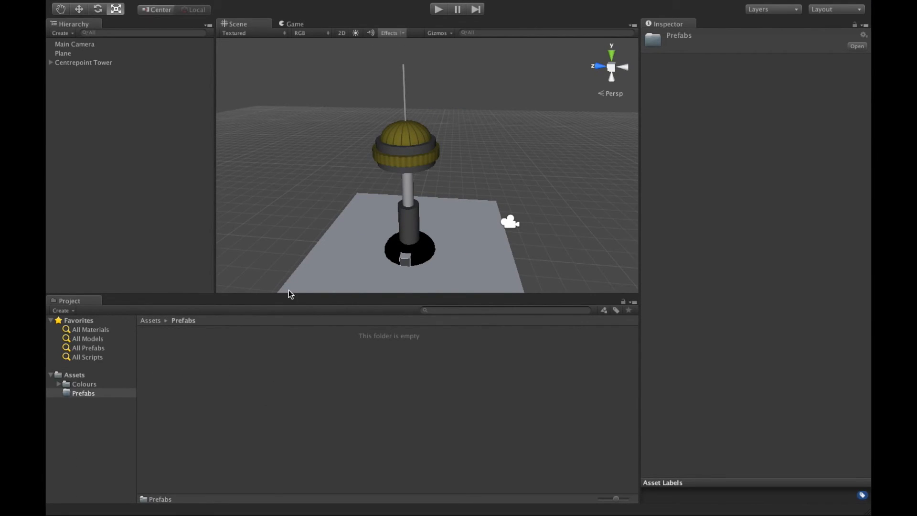
Drag Centrepoint Tower into the Prefabs folder to create its prefab, then collapse its children
click(84, 62)
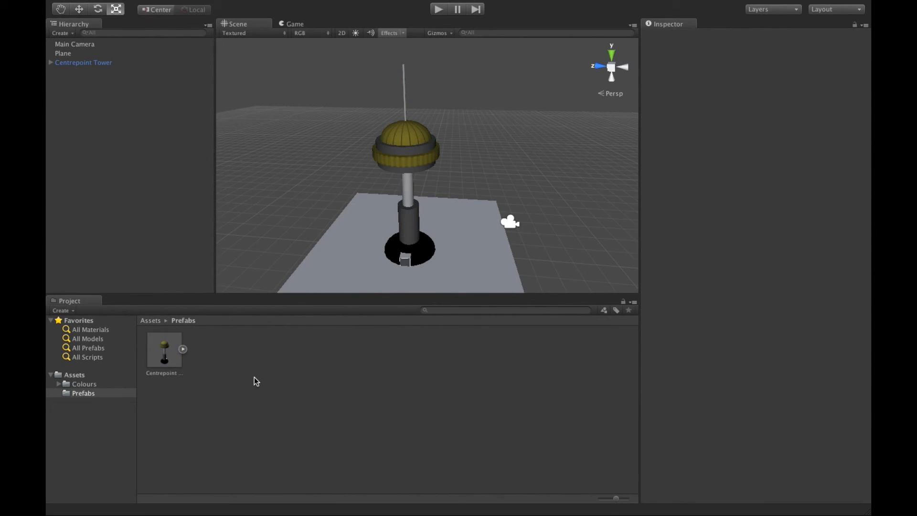
mouse_move(98, 392)
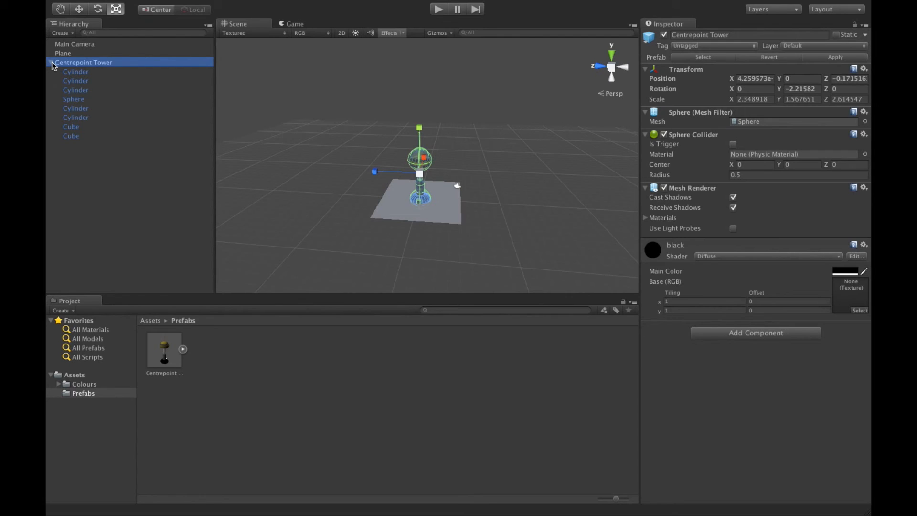
click(51, 63)
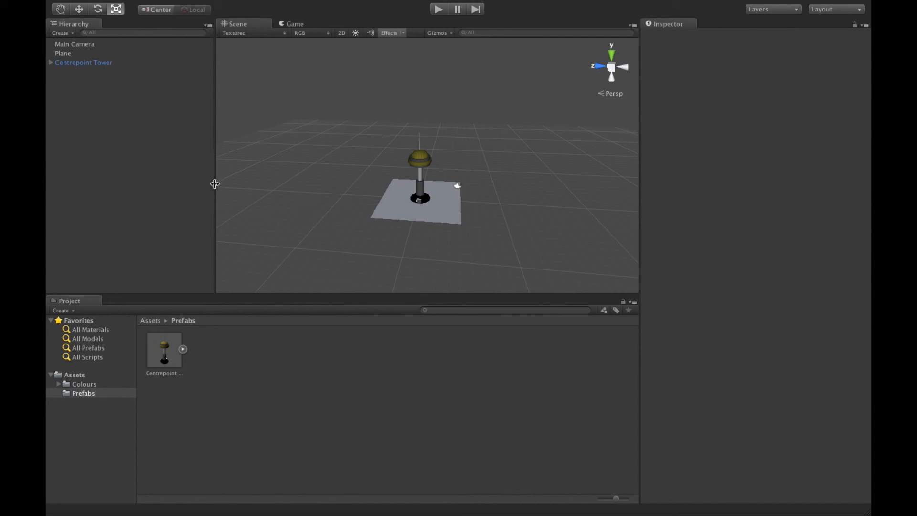
mouse_move(200, 333)
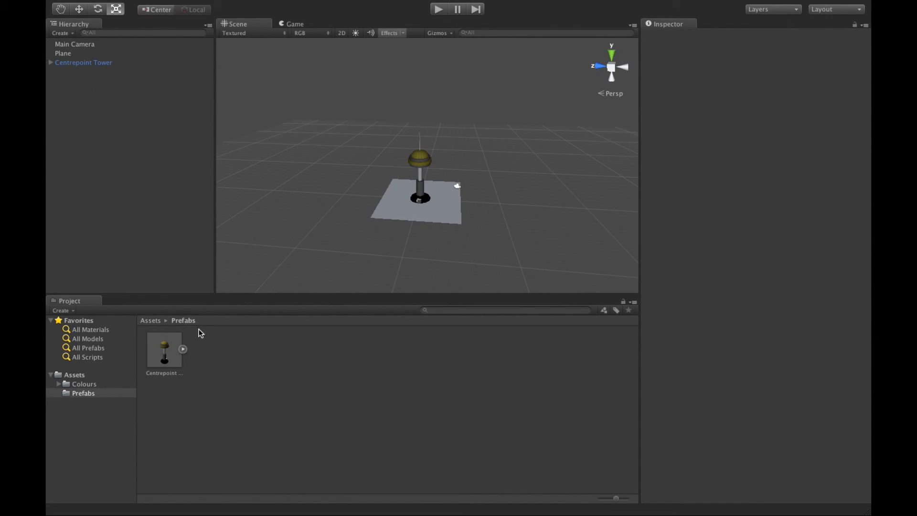
mouse_move(261, 397)
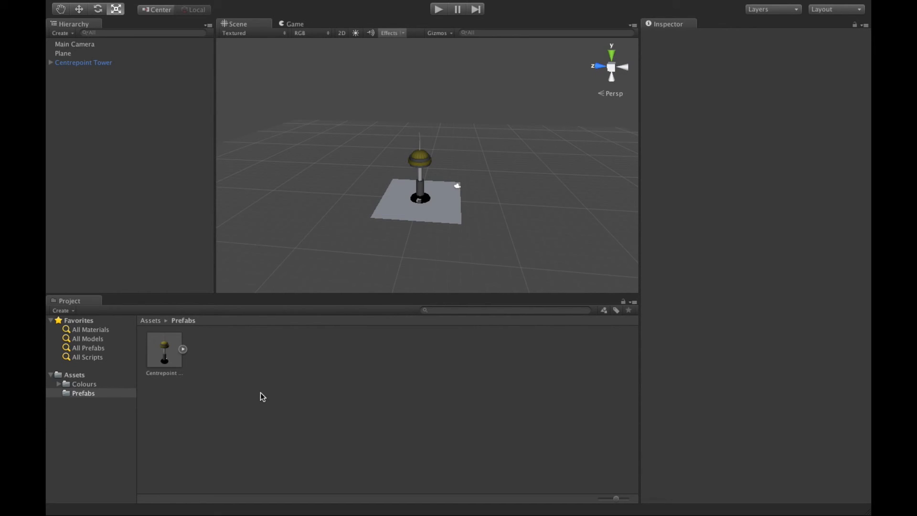
mouse_move(287, 361)
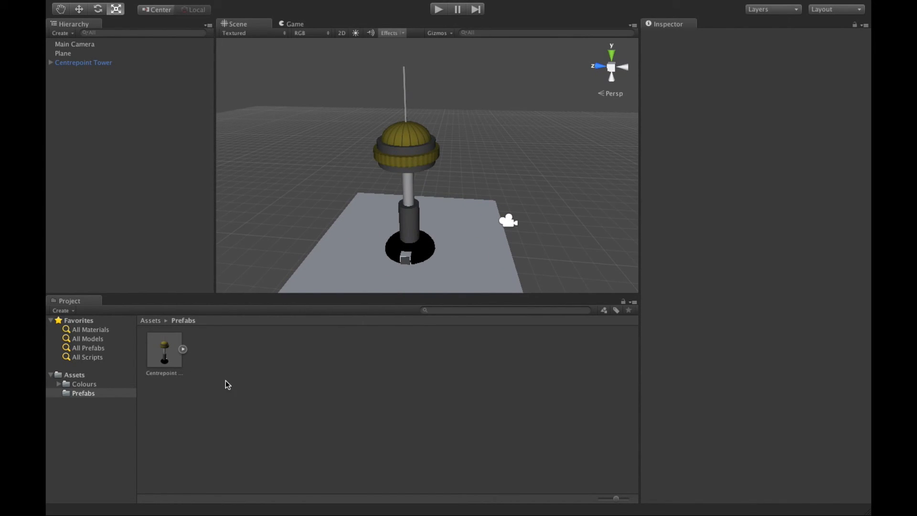
mouse_move(164, 92)
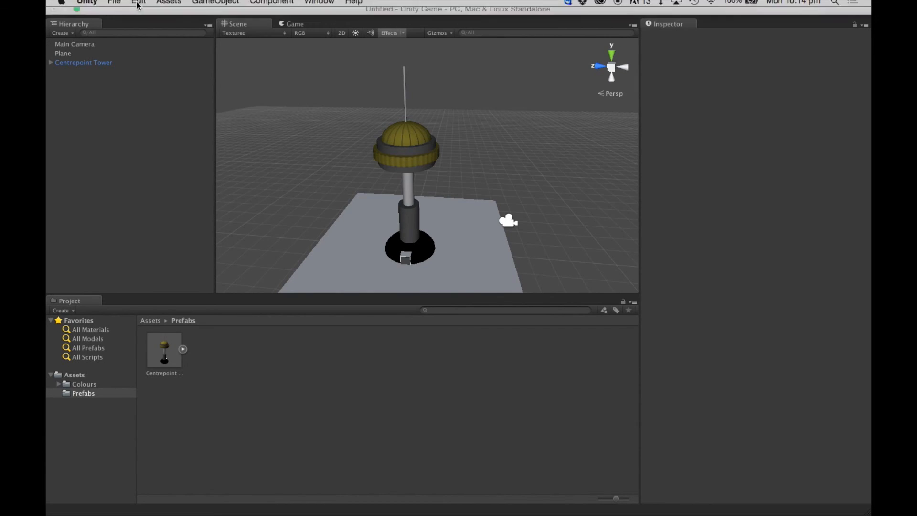
Start File > Save Scene and expand the dialog to show the folder browser
click(113, 7)
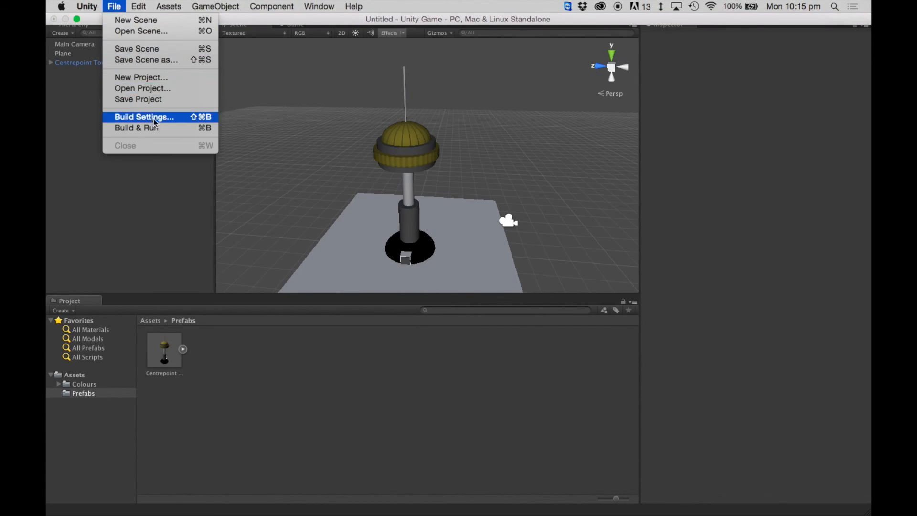
mouse_move(150, 53)
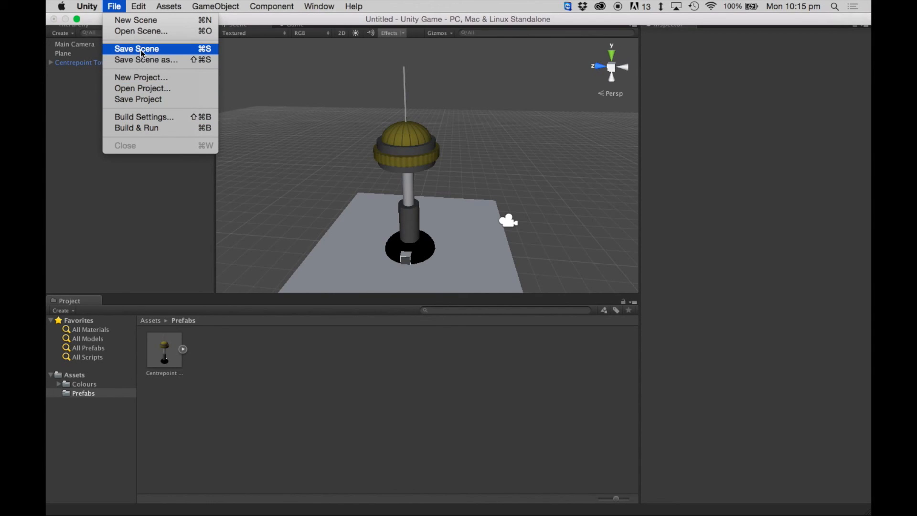
click(136, 48)
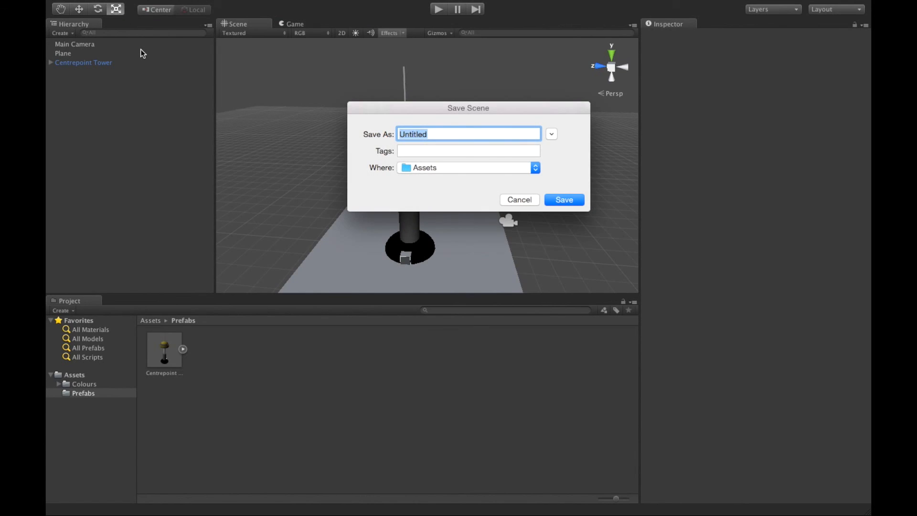
mouse_move(530, 180)
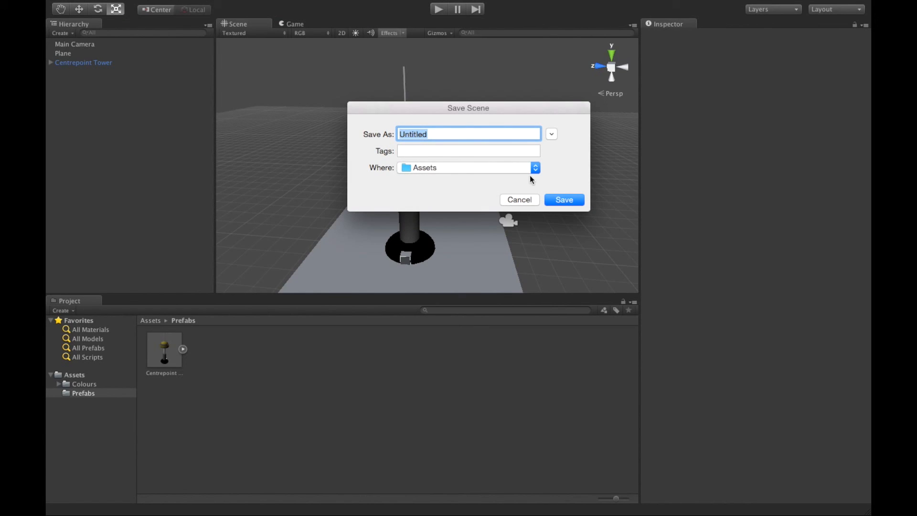
mouse_move(553, 137)
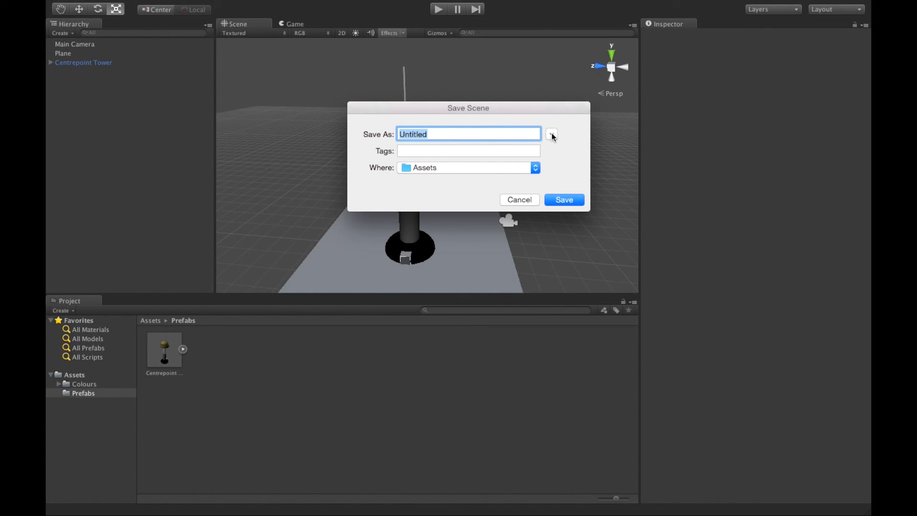
click(550, 133)
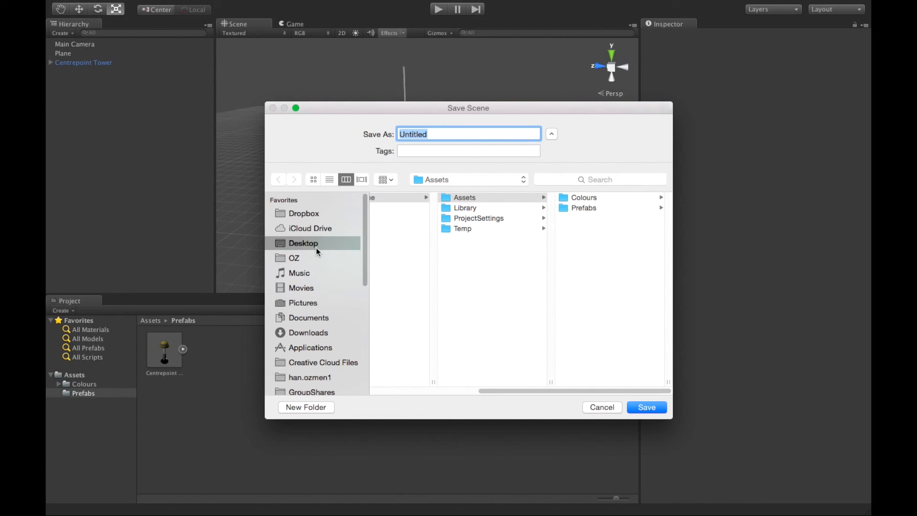
Dismiss the New Folder prompt and browse from Desktop into the Unity project folder
click(306, 407)
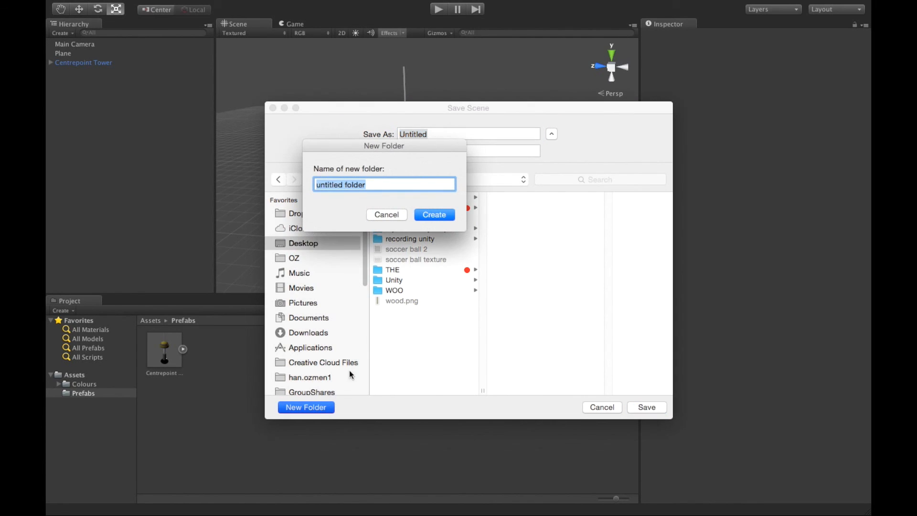
mouse_move(379, 296)
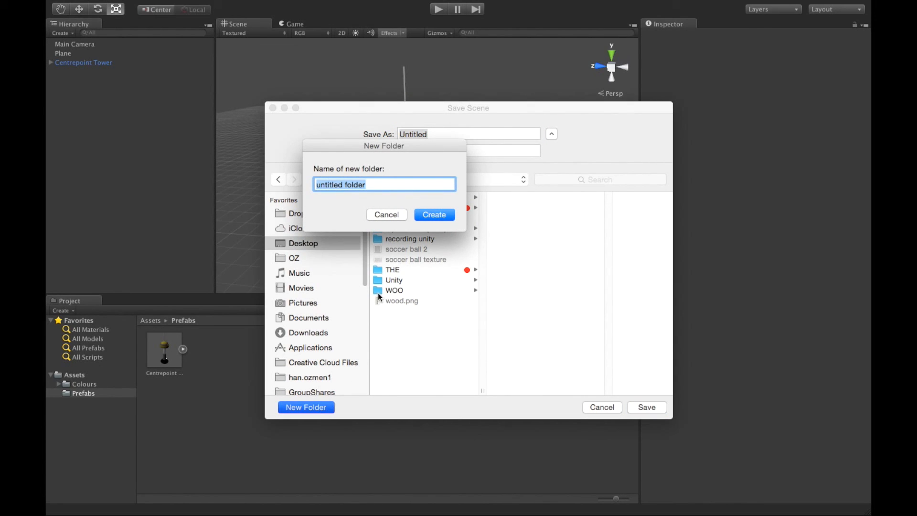
click(386, 214)
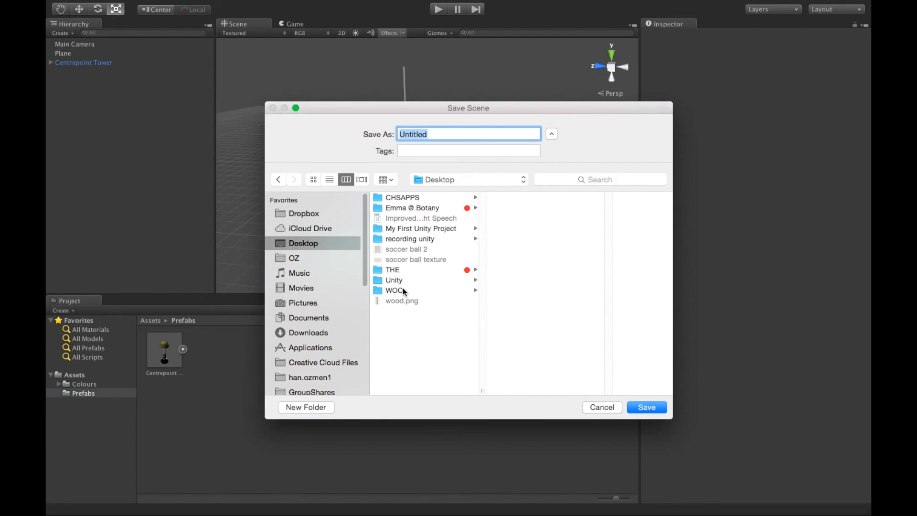
click(394, 280)
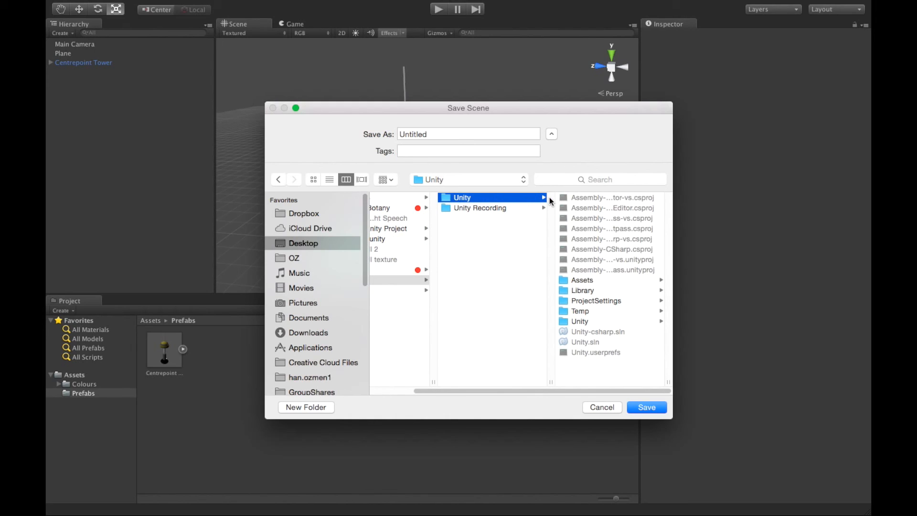
mouse_move(423, 326)
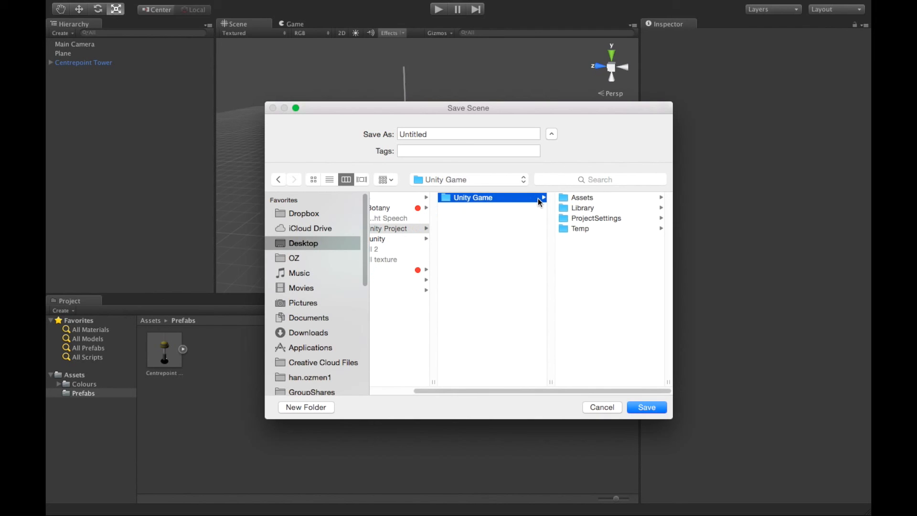
mouse_move(447, 148)
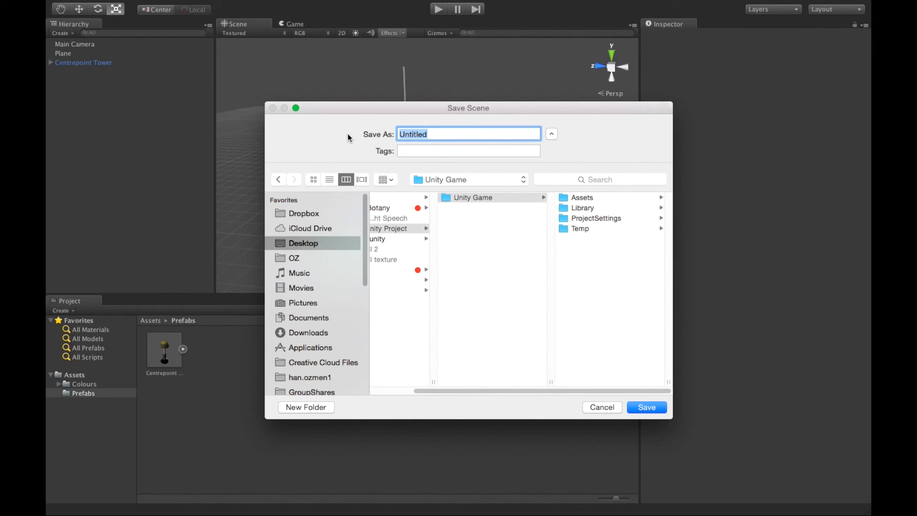
Save the scene as CentrePoint Tower in Assets after acknowledging the must-save-in-Assets warning
text(Ce)
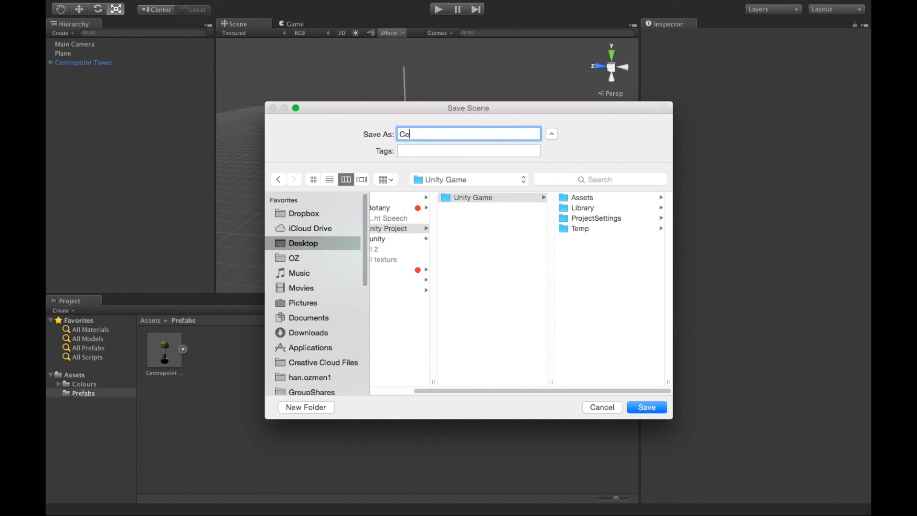
text(ntrePoint Tower)
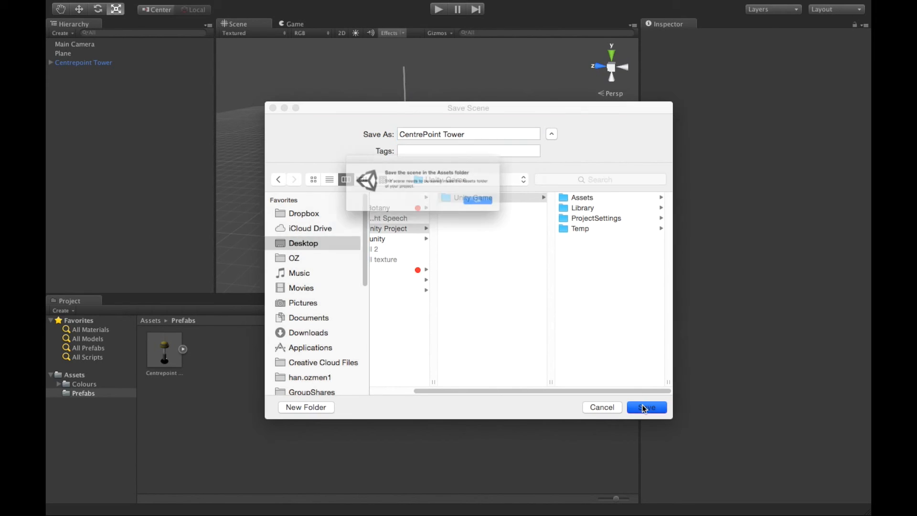
click(646, 406)
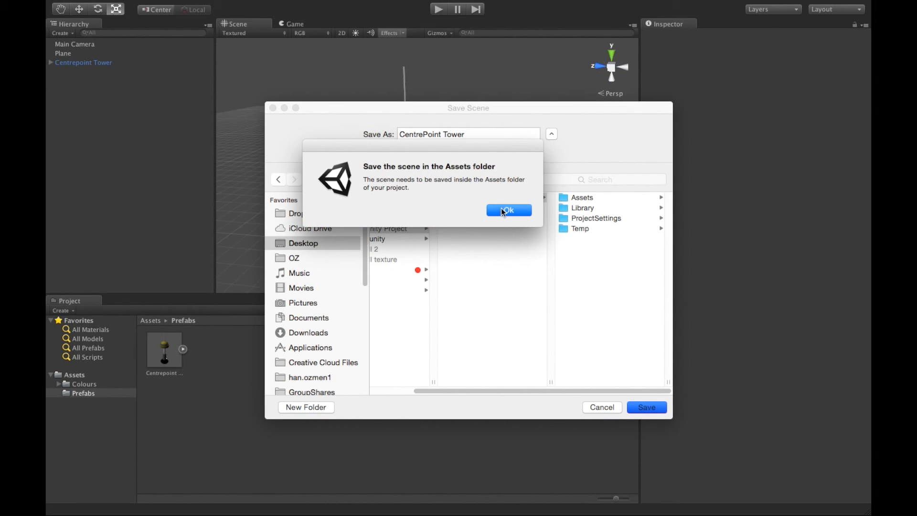
click(507, 210)
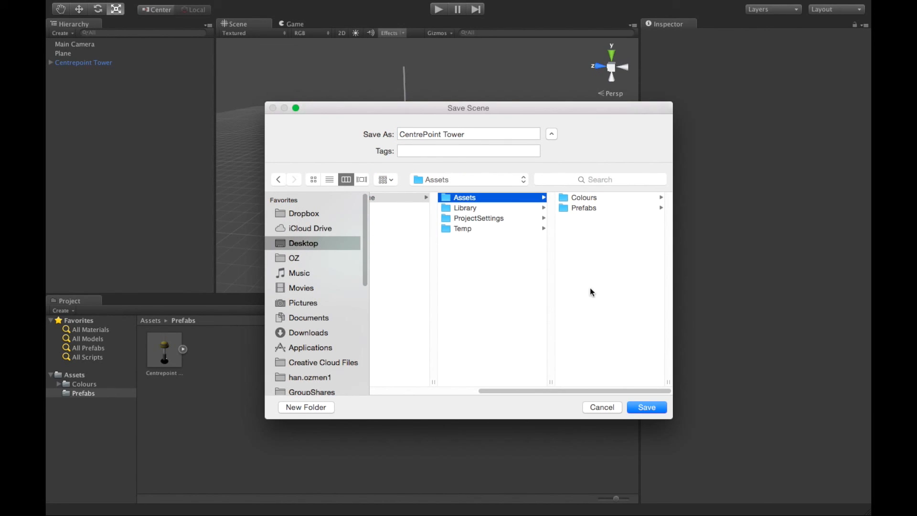
click(645, 406)
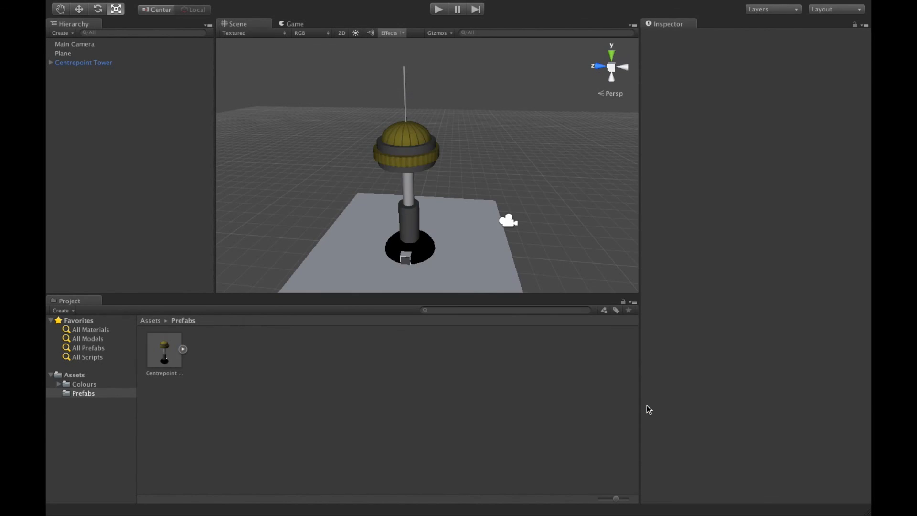